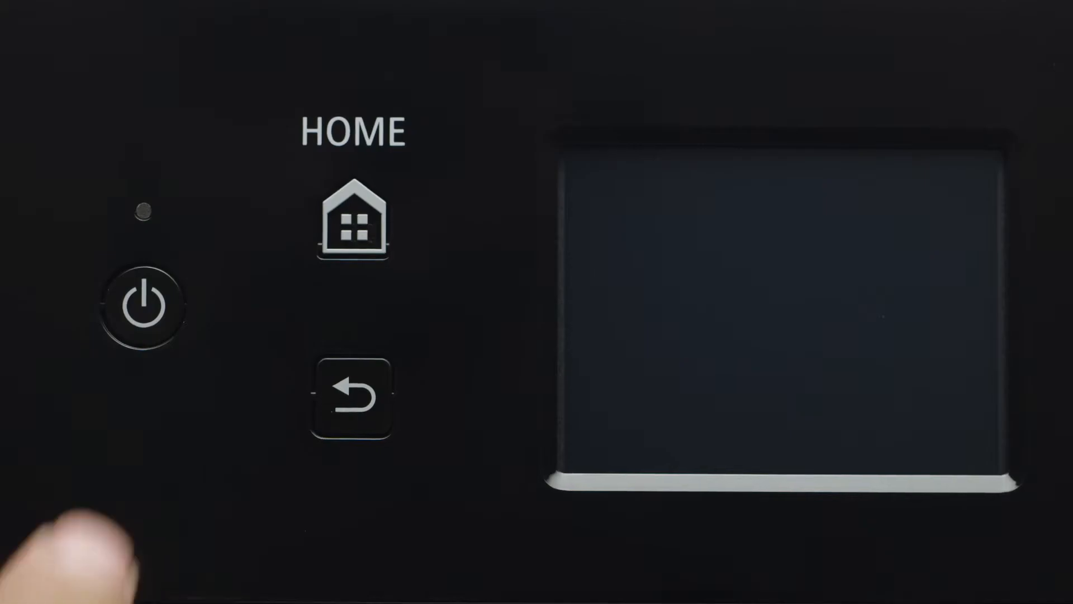
# Power on the PIXMA TS6120 and wait for the Copy, Scan, Print home screen.
pyautogui.click(140, 303)
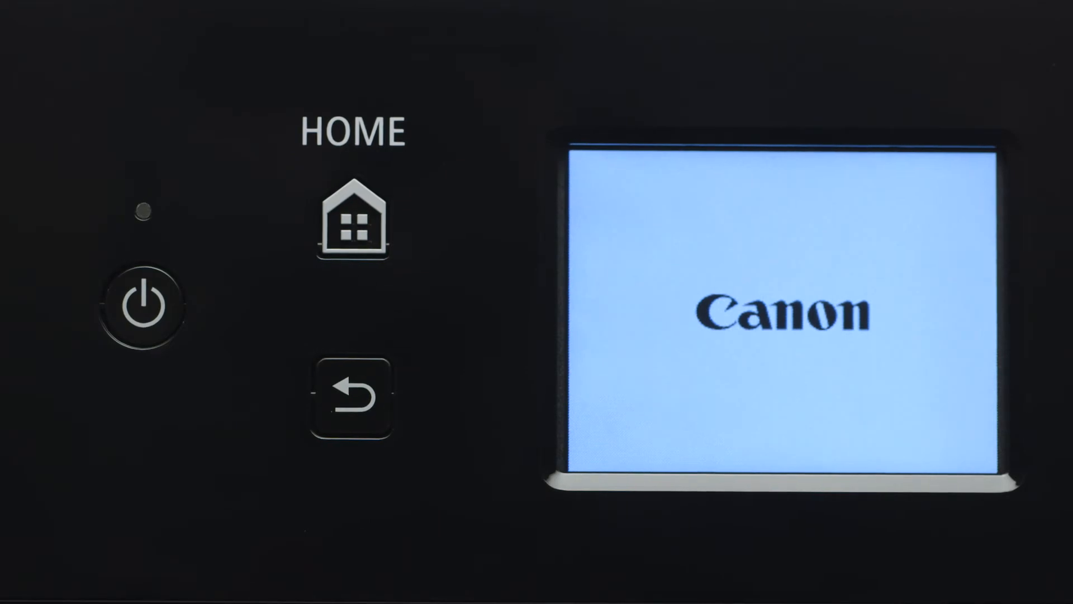
pyautogui.click(142, 305)
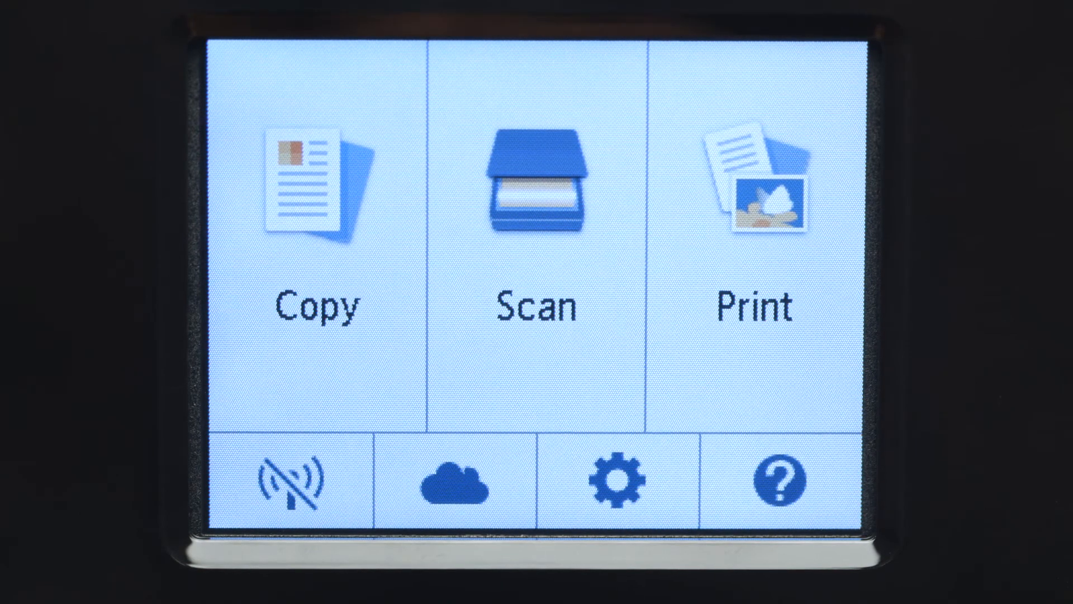
pyautogui.click(296, 476)
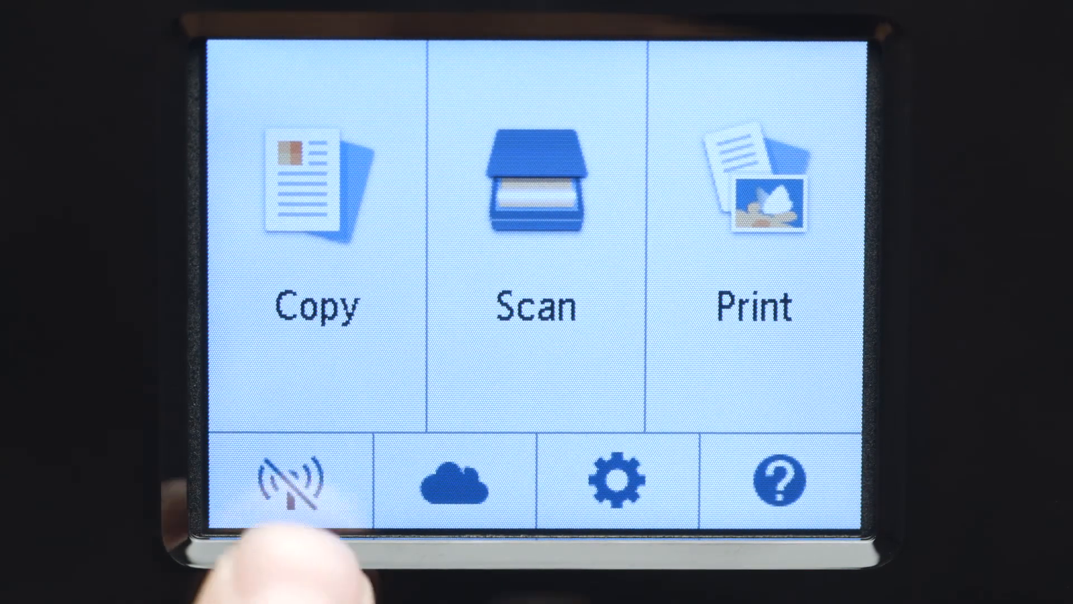
# Go from network settings through LAN settings and Wireless LAN to the wireless router list.
pyautogui.click(287, 477)
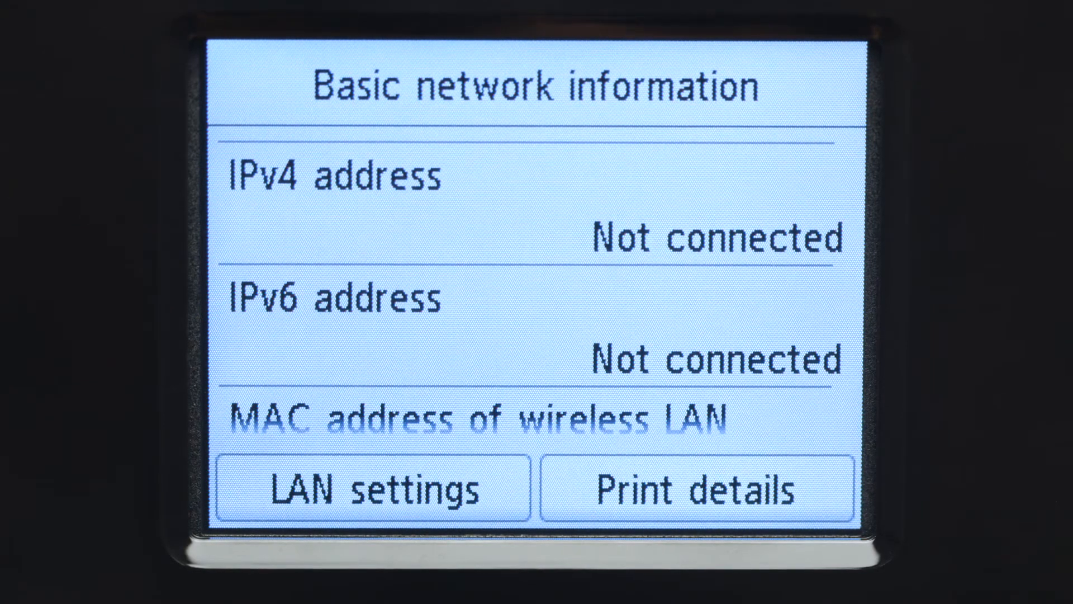
pyautogui.click(373, 489)
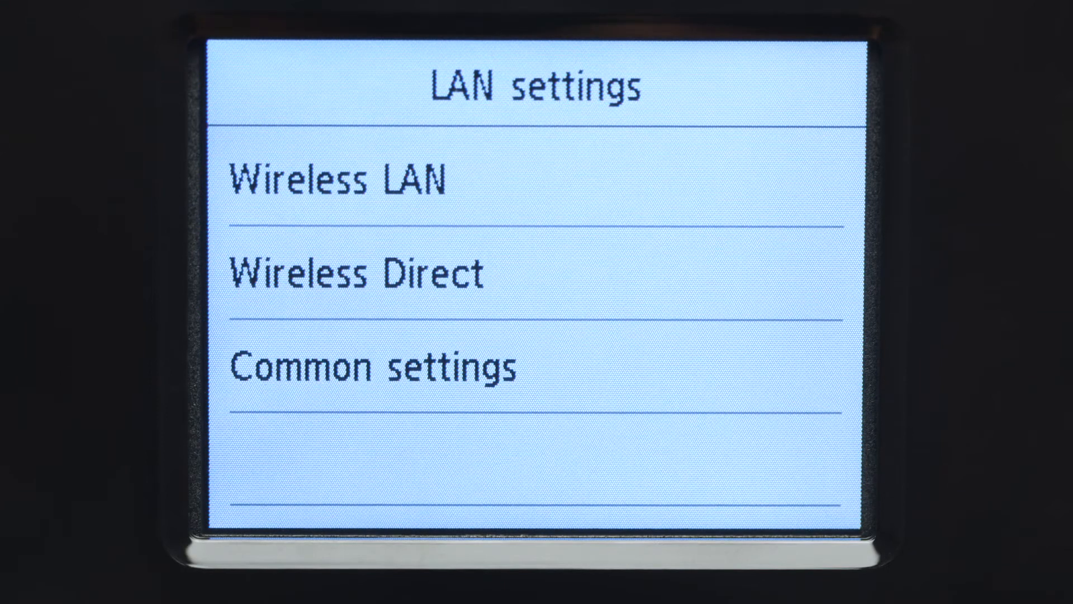
pyautogui.click(343, 179)
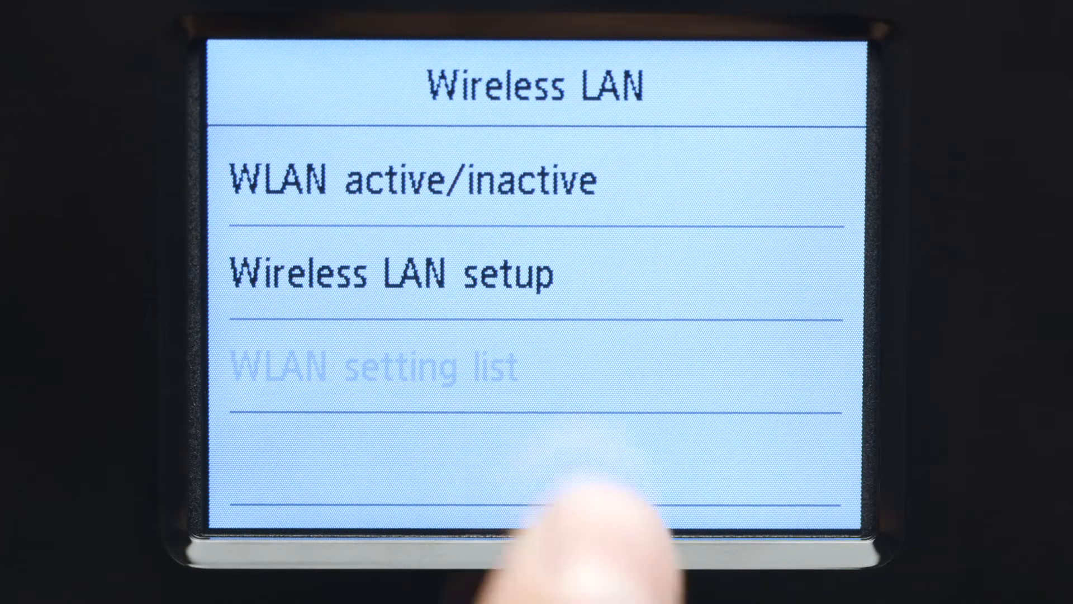
pyautogui.click(391, 274)
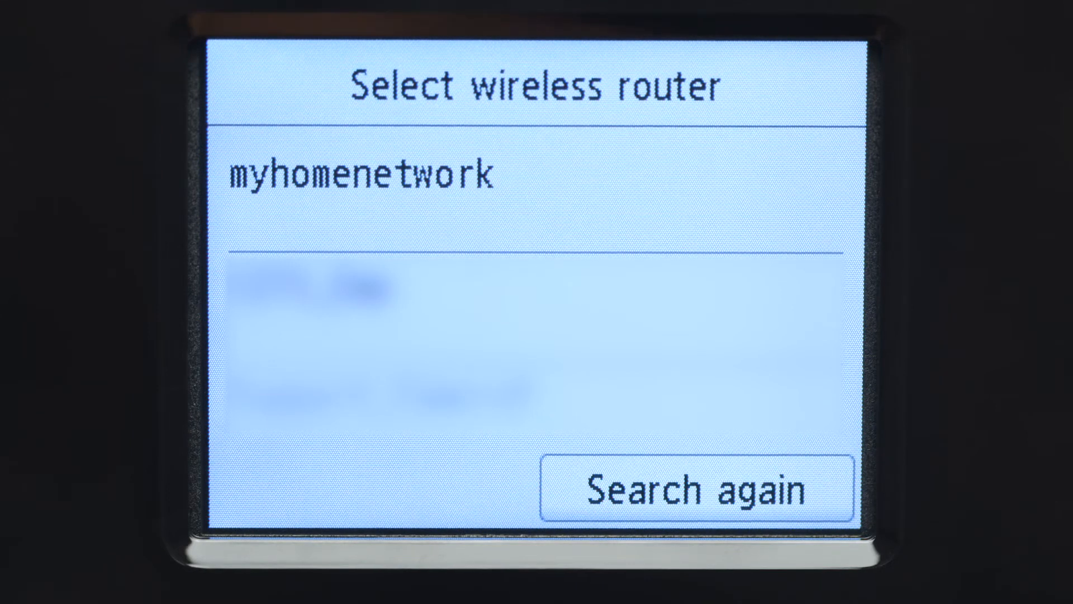
# Select myhomenetwork and enter its eight-character passphrase, including a symbol.
pyautogui.click(362, 173)
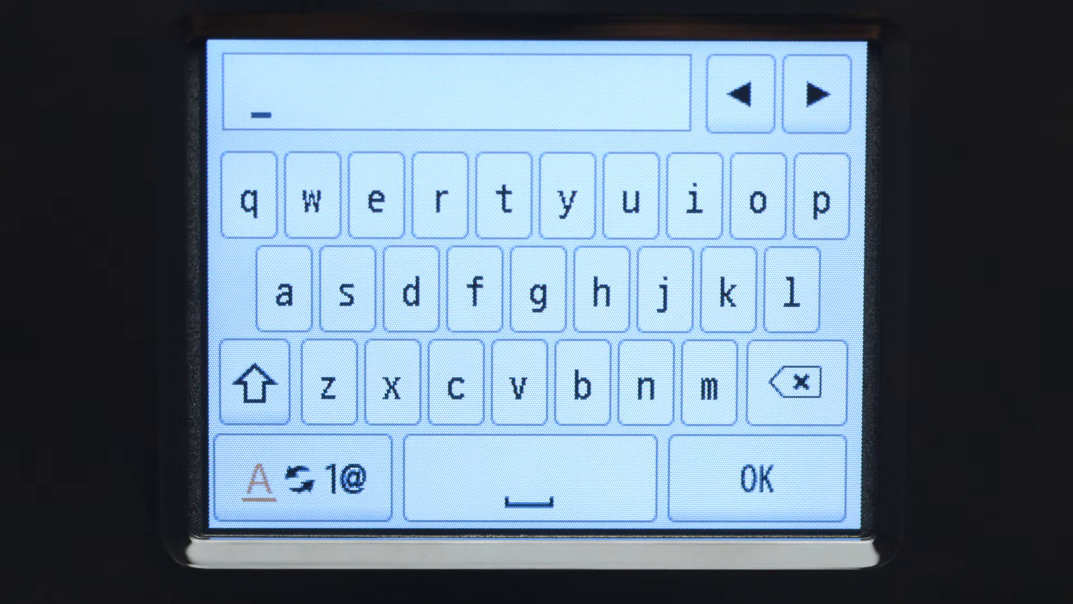
pyautogui.click(257, 380)
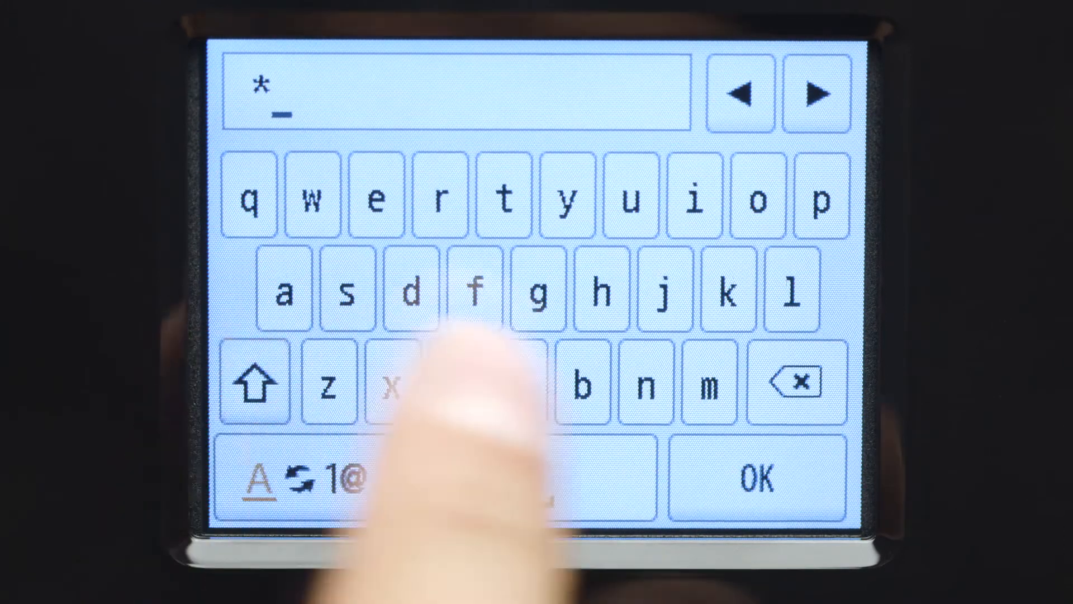
pyautogui.click(466, 380)
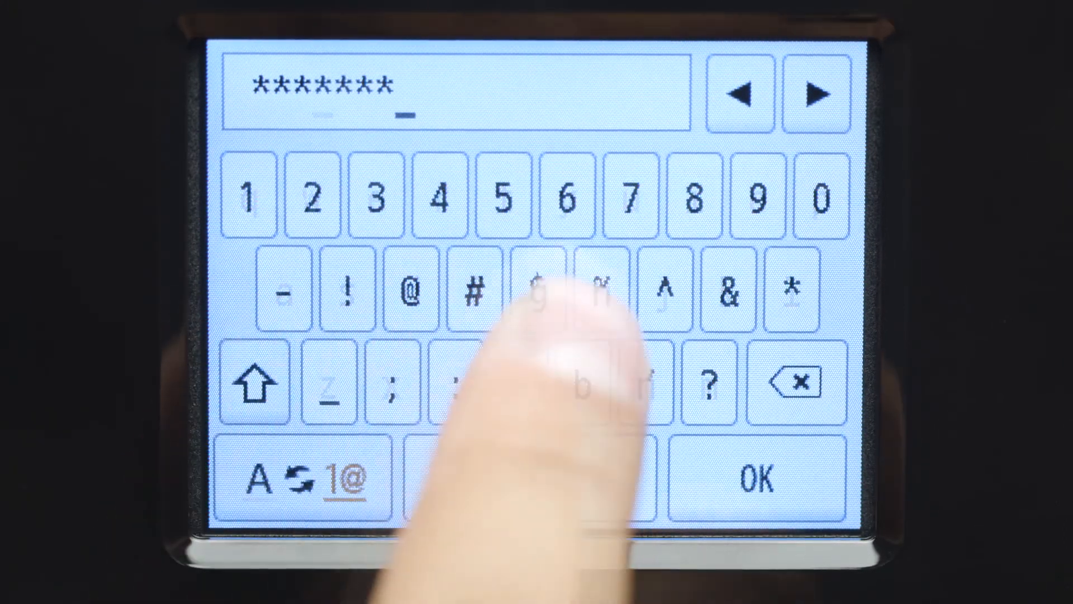
pyautogui.click(571, 288)
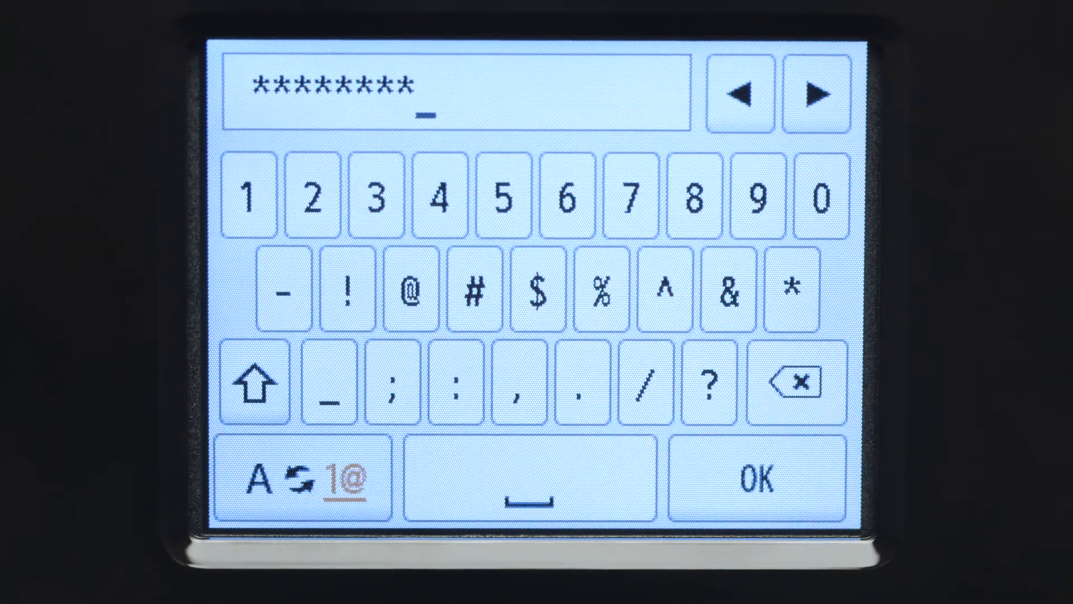
pyautogui.click(755, 476)
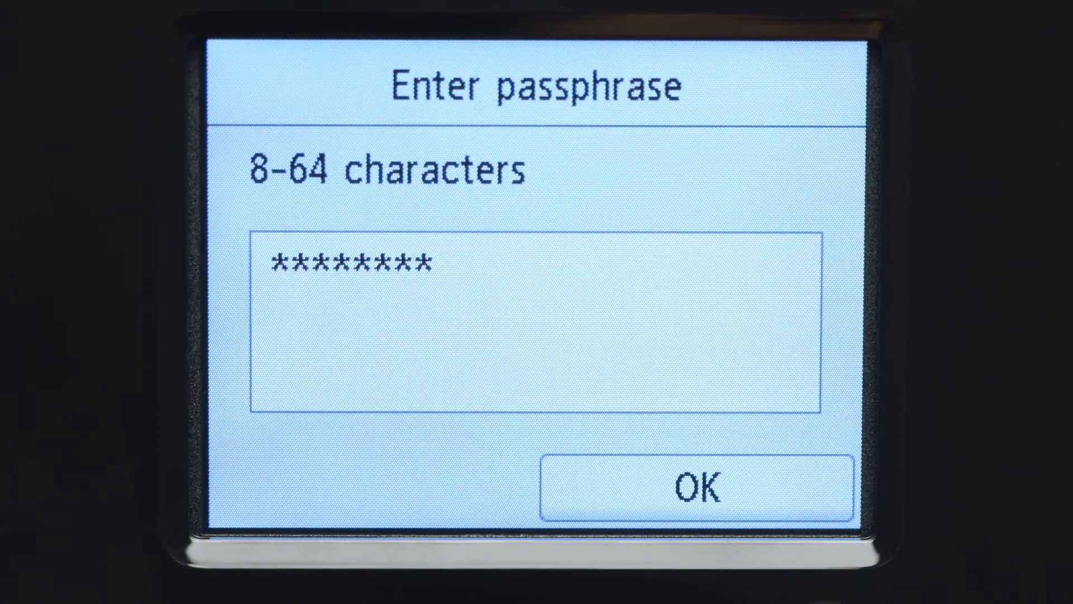
# Confirm the passphrase and acknowledge the 'Connected to the wireless router' message.
pyautogui.click(696, 487)
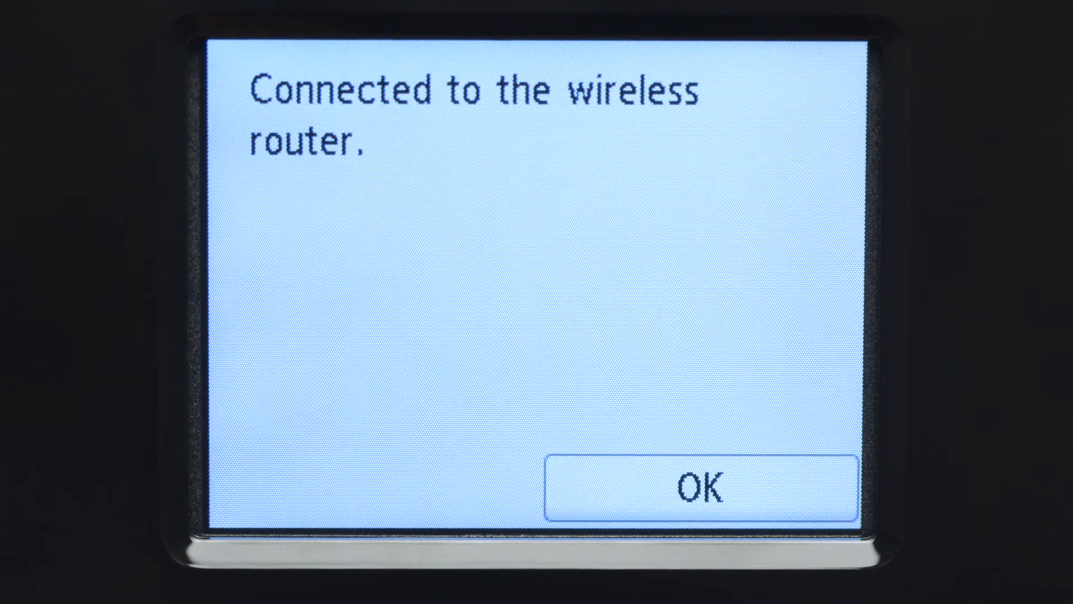
pyautogui.click(699, 487)
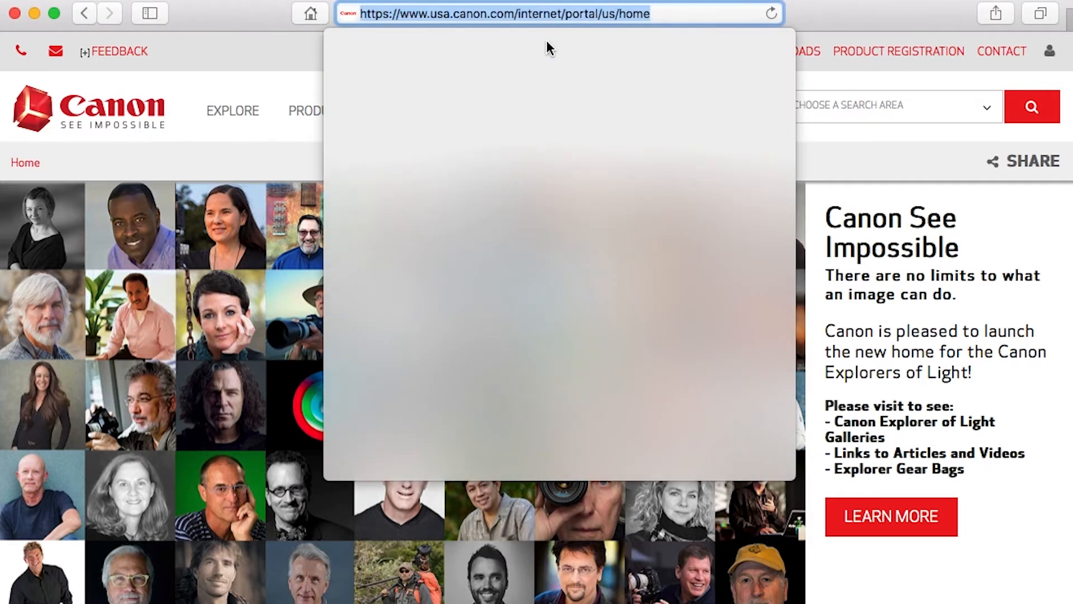
# Search ij.start.canon for TS6120, choose Mac, and open its macOS Setup page.
pyautogui.write('ij.')
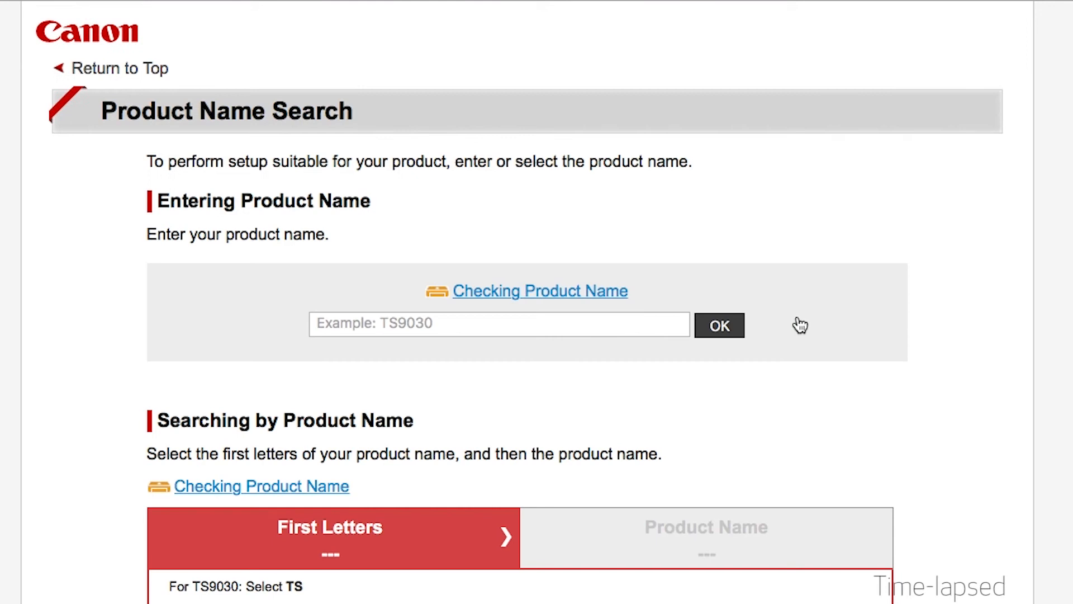
pyautogui.write('TS6120')
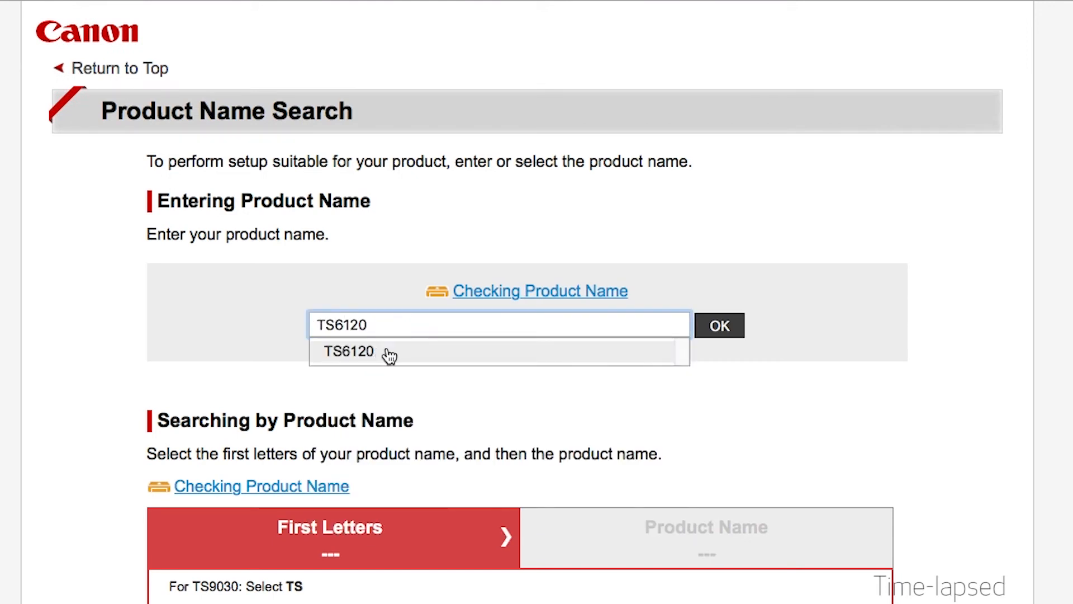
pyautogui.click(348, 351)
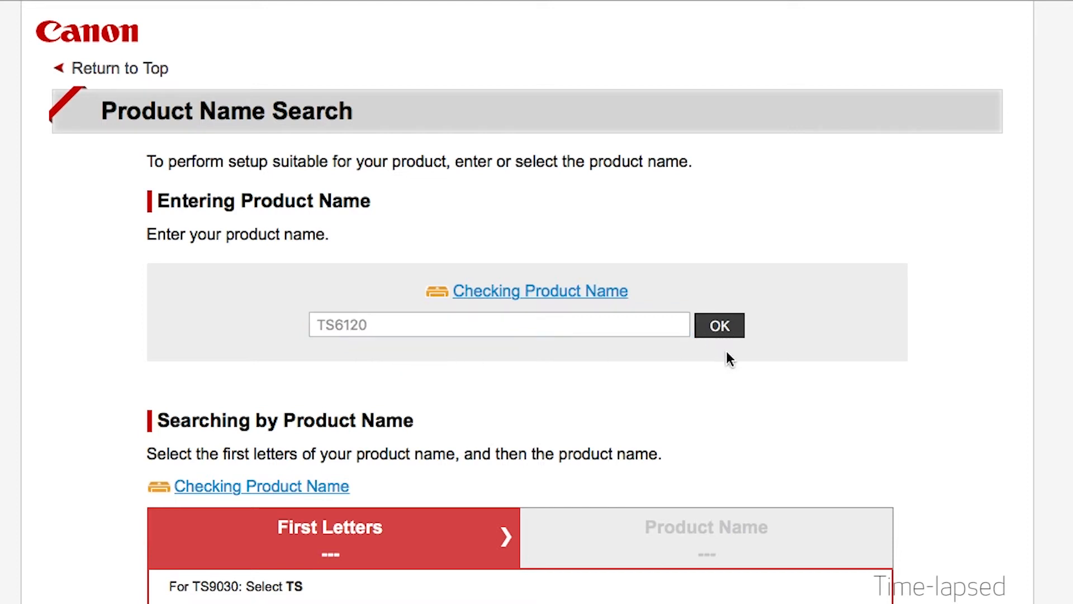
pyautogui.click(719, 325)
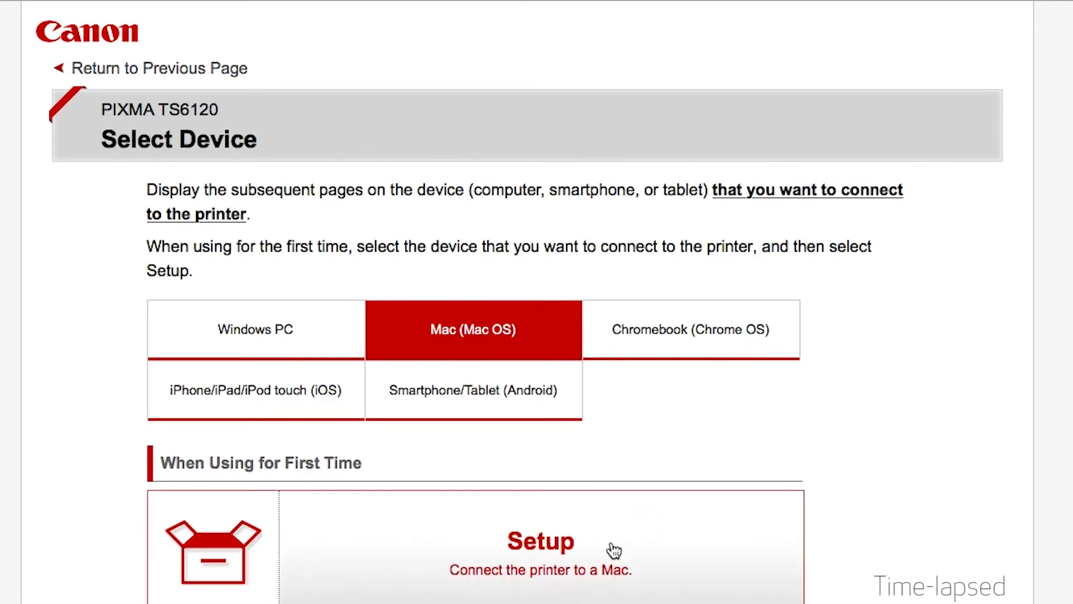
pyautogui.click(540, 540)
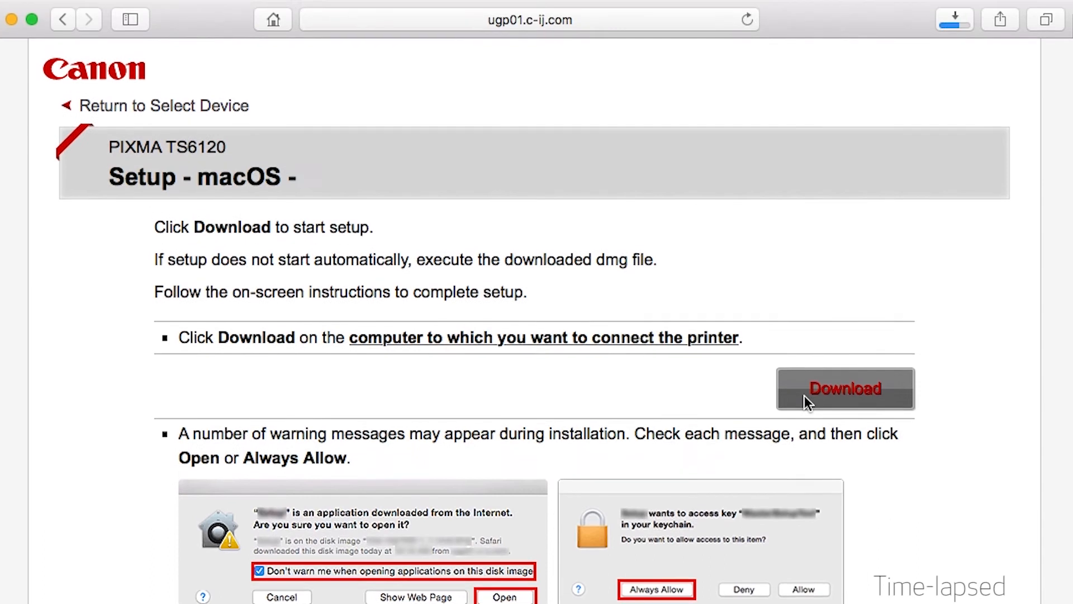
# Download and open TS6100 series Setup, then authorise Install Helper with the admin password.
pyautogui.click(845, 388)
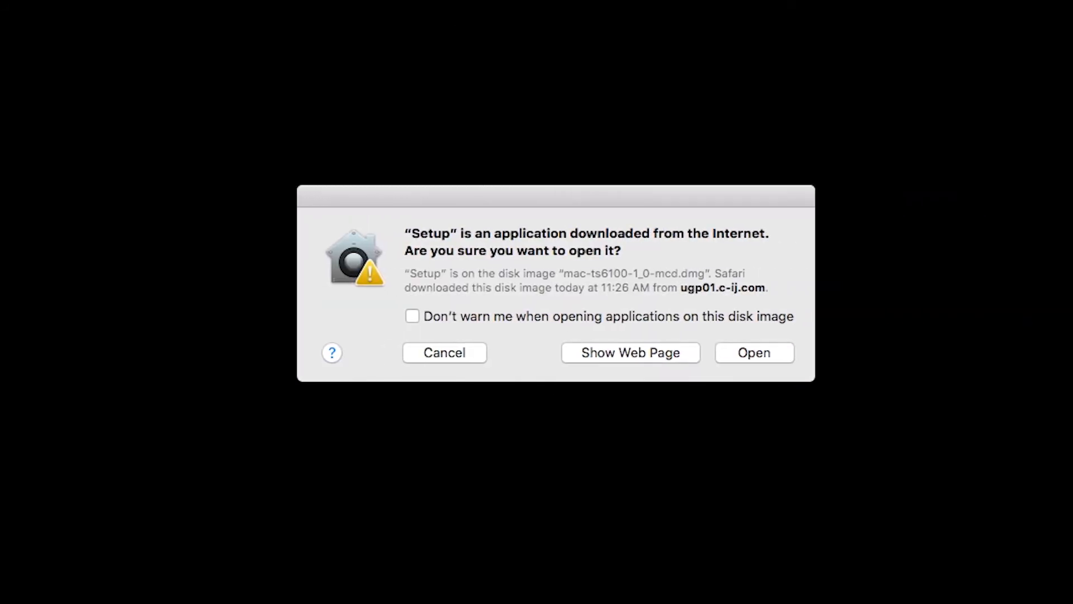
pyautogui.click(753, 352)
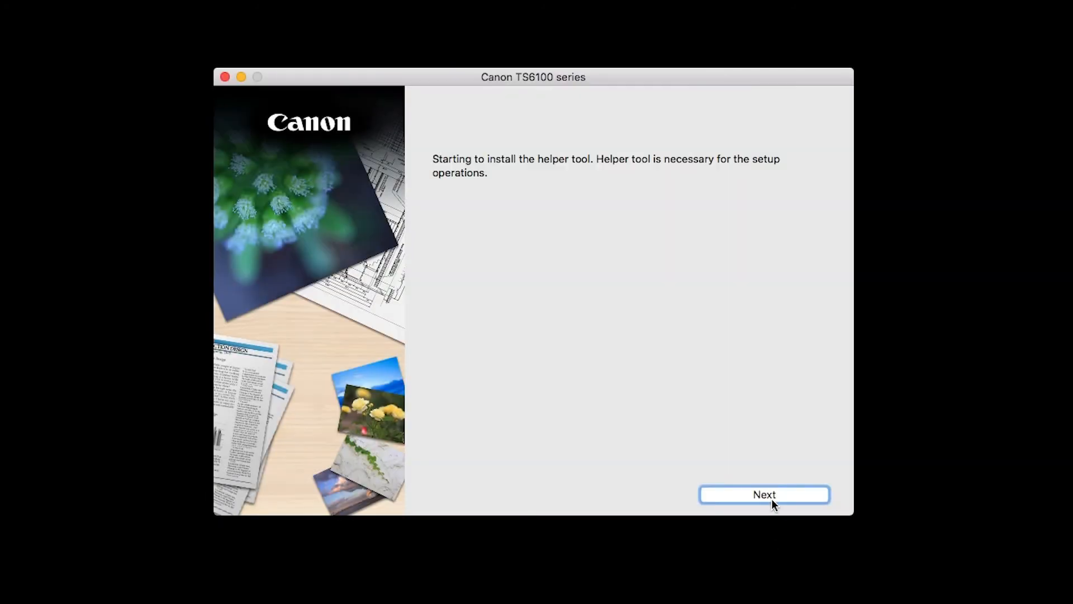
pyautogui.click(764, 494)
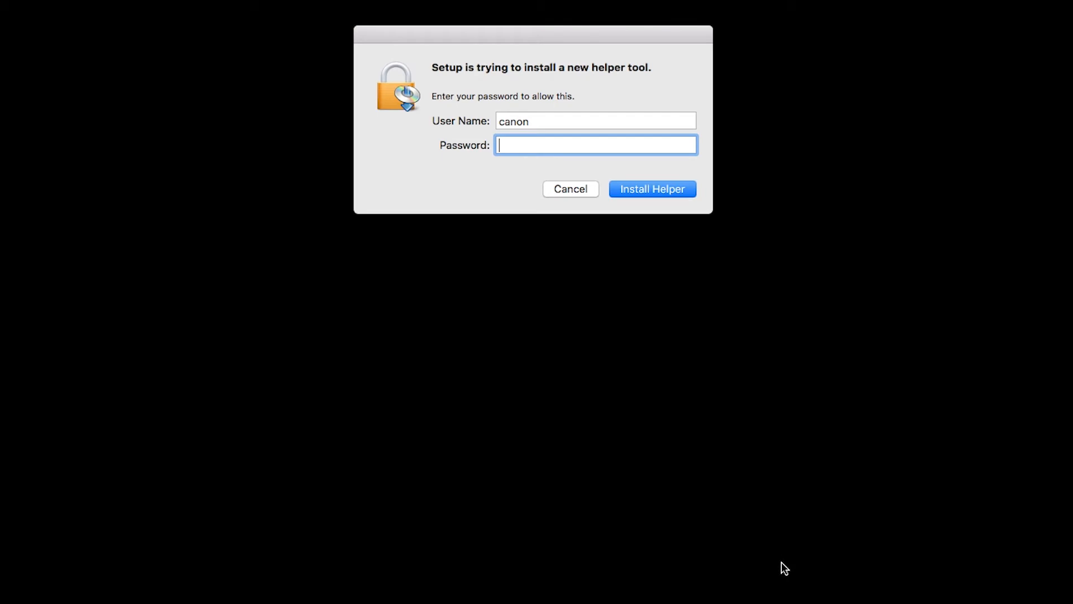
pyautogui.write('••')
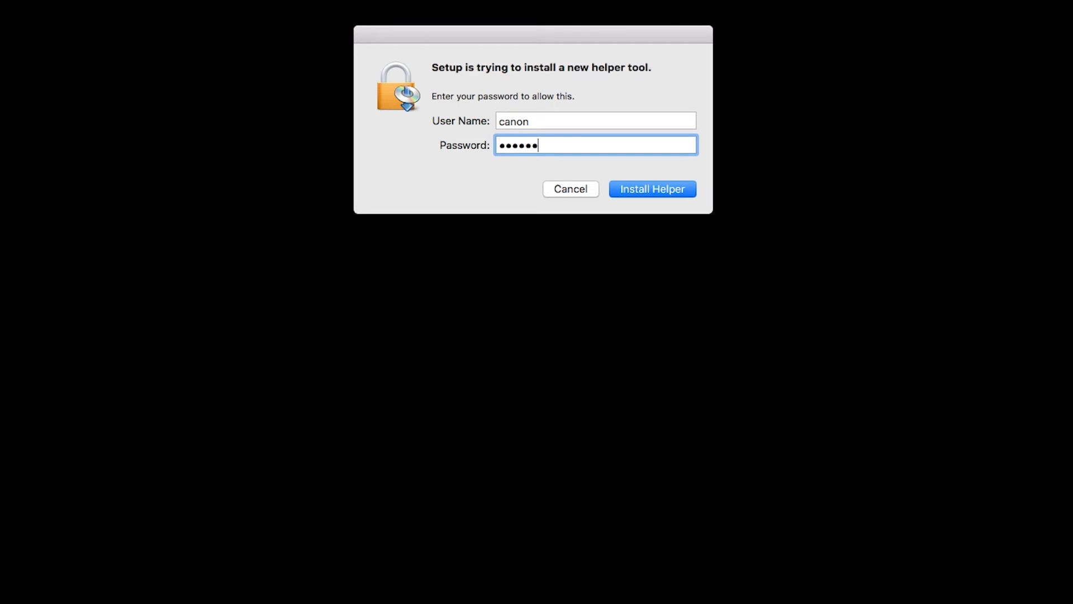
pyautogui.write('••')
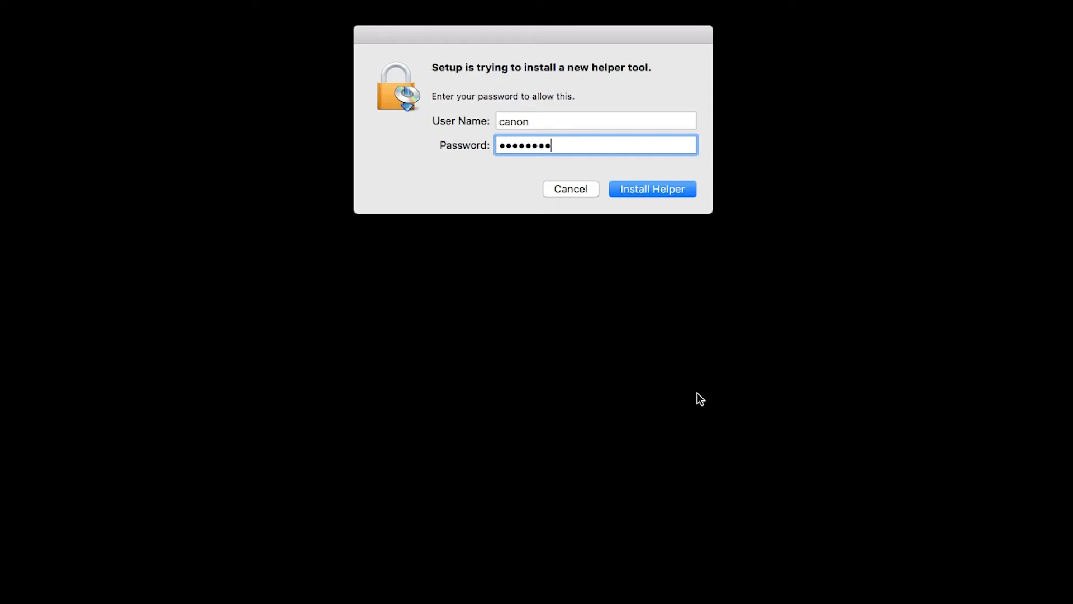
pyautogui.click(651, 189)
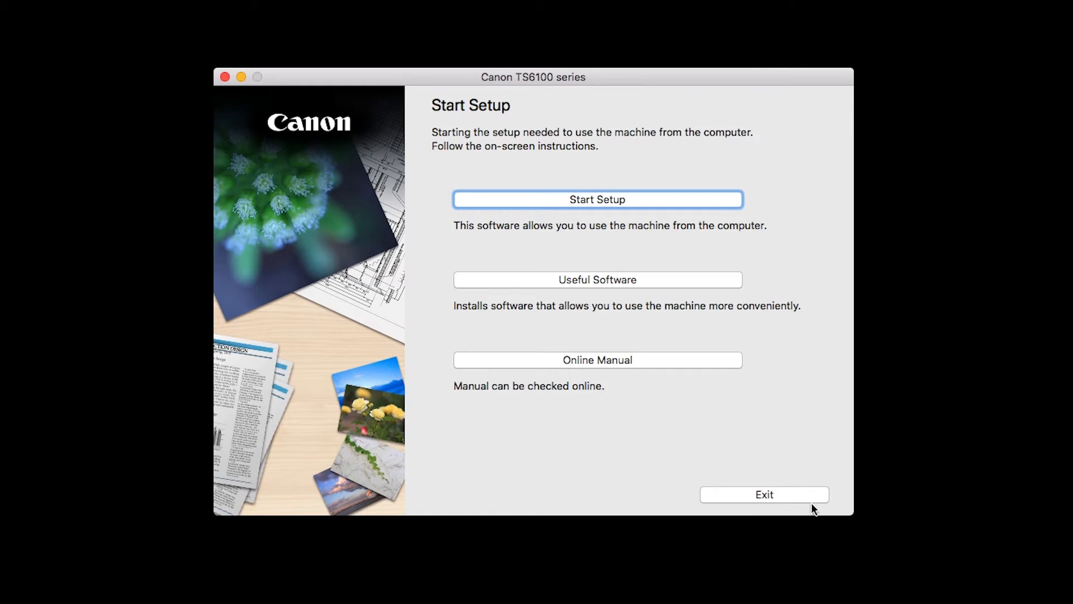
# Start Setup and select United States as the country of residence.
pyautogui.click(596, 199)
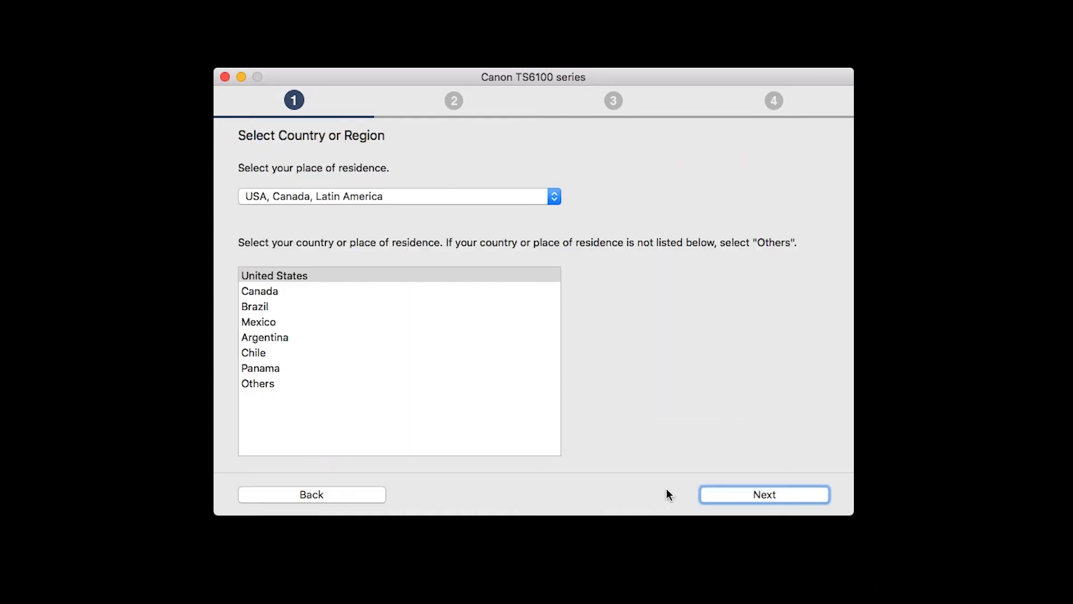
pyautogui.click(274, 275)
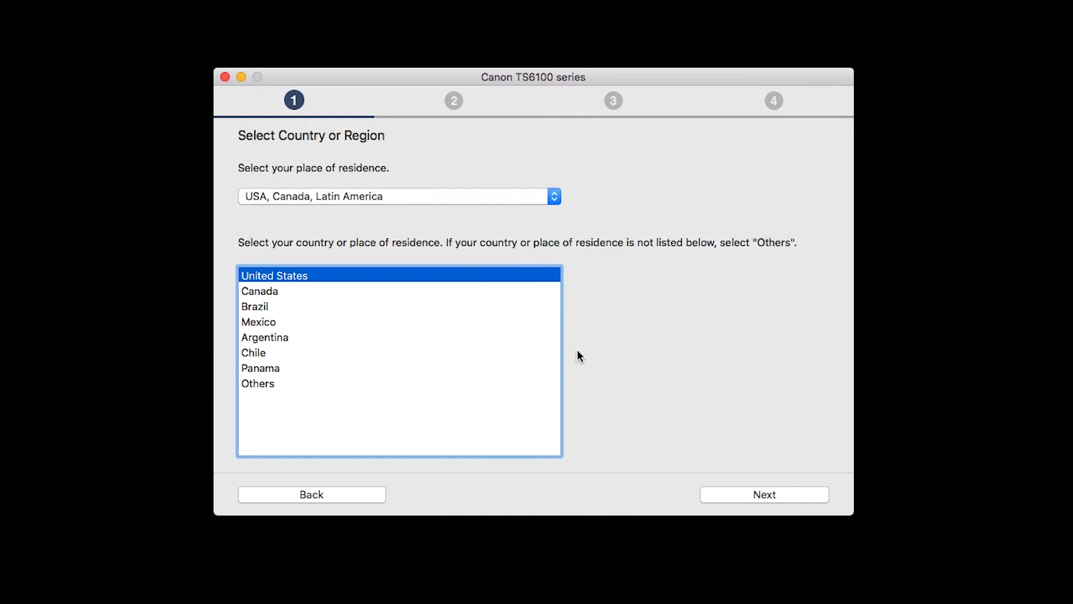
# Confirm the country, accept the License Agreement, and agree to the Extended Survey Program.
pyautogui.click(764, 494)
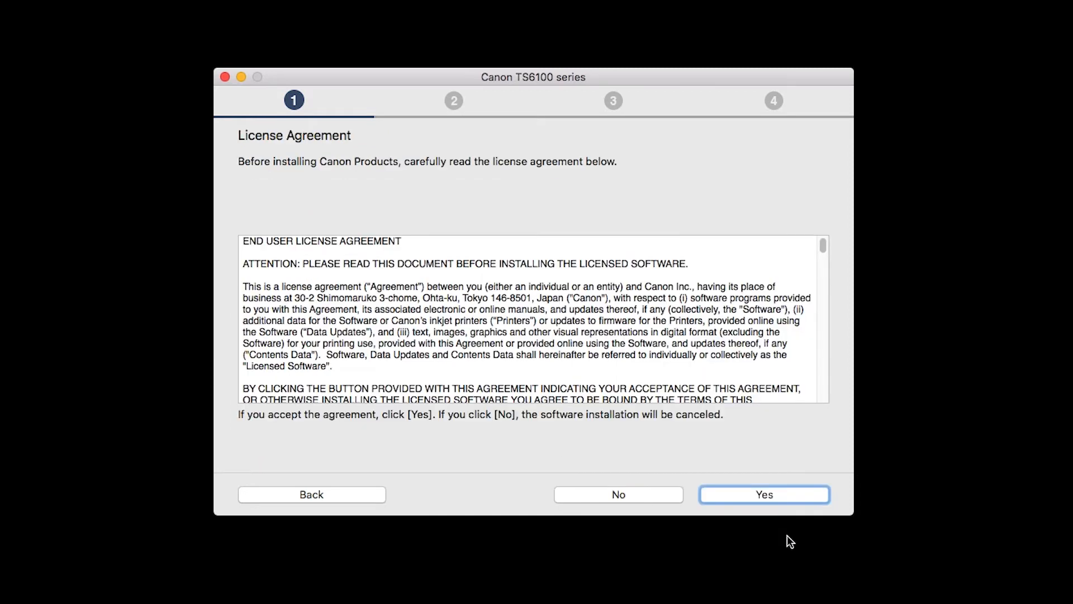
pyautogui.moveTo(793, 553)
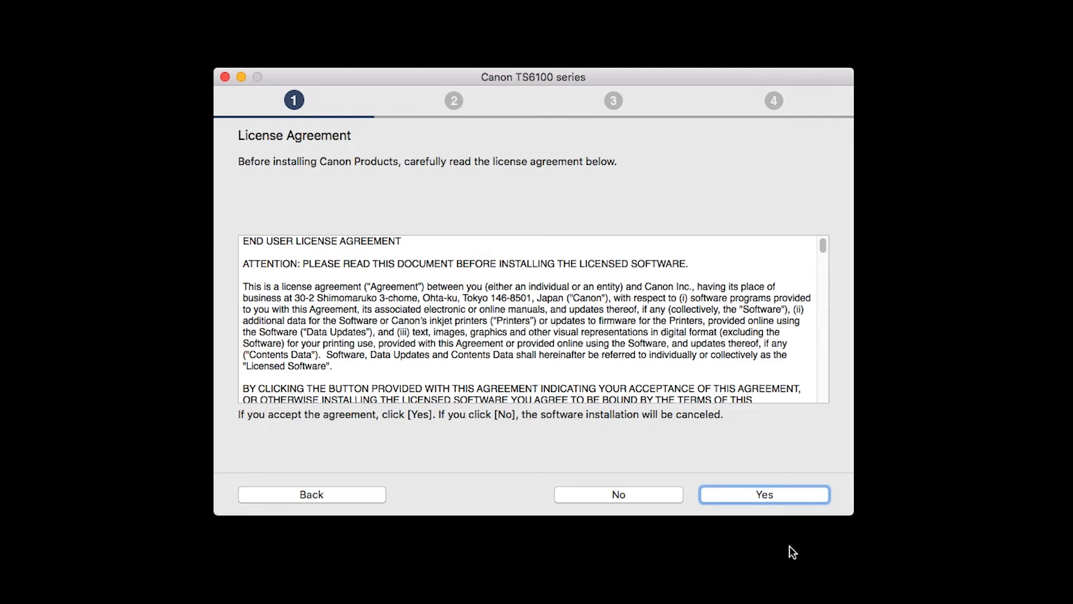
pyautogui.moveTo(784, 517)
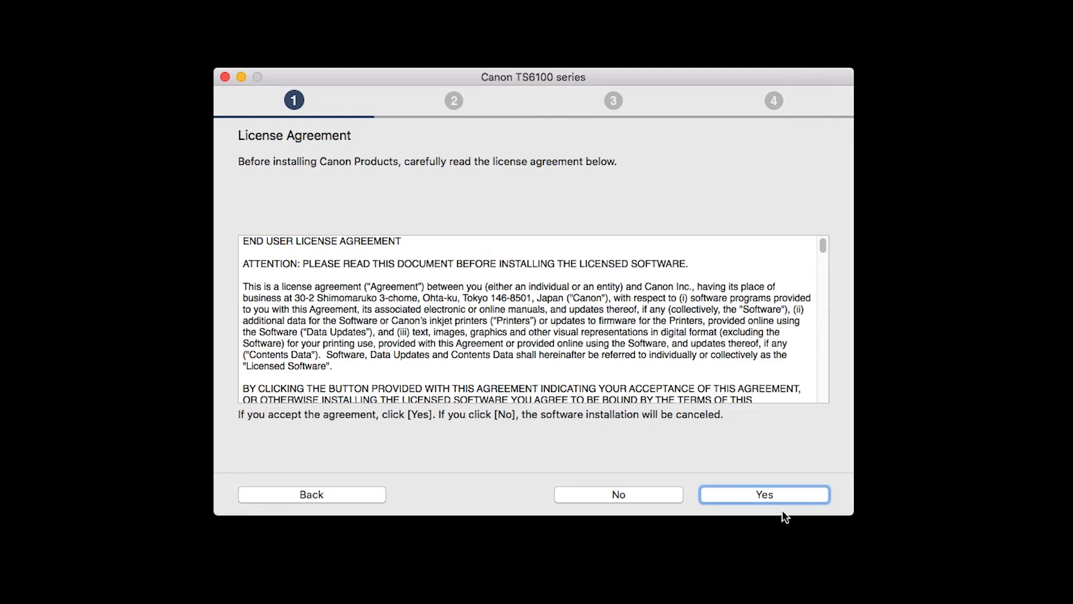
pyautogui.click(764, 494)
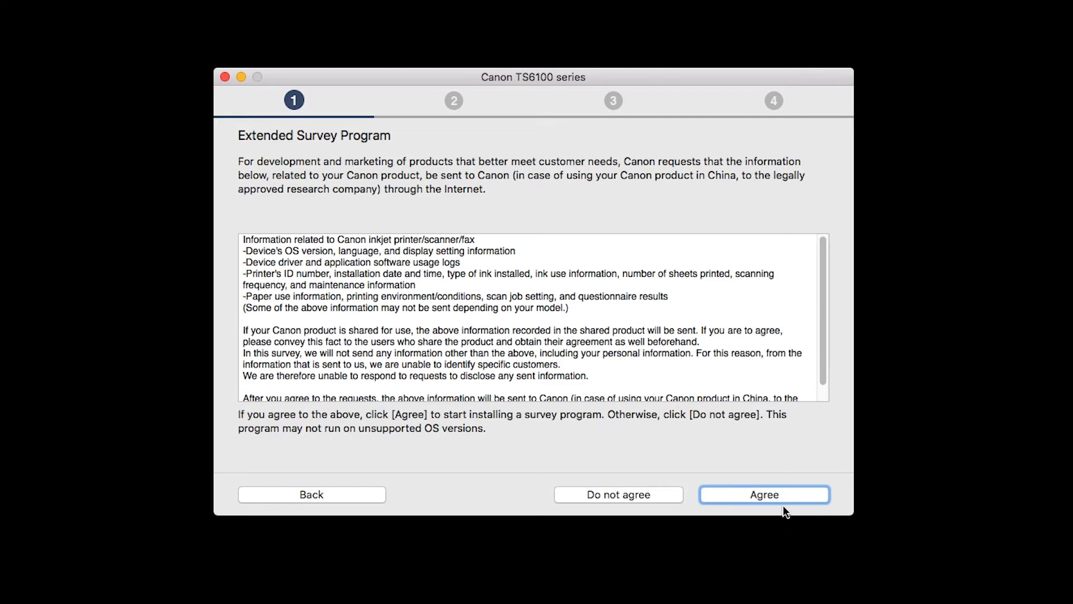
pyautogui.click(764, 494)
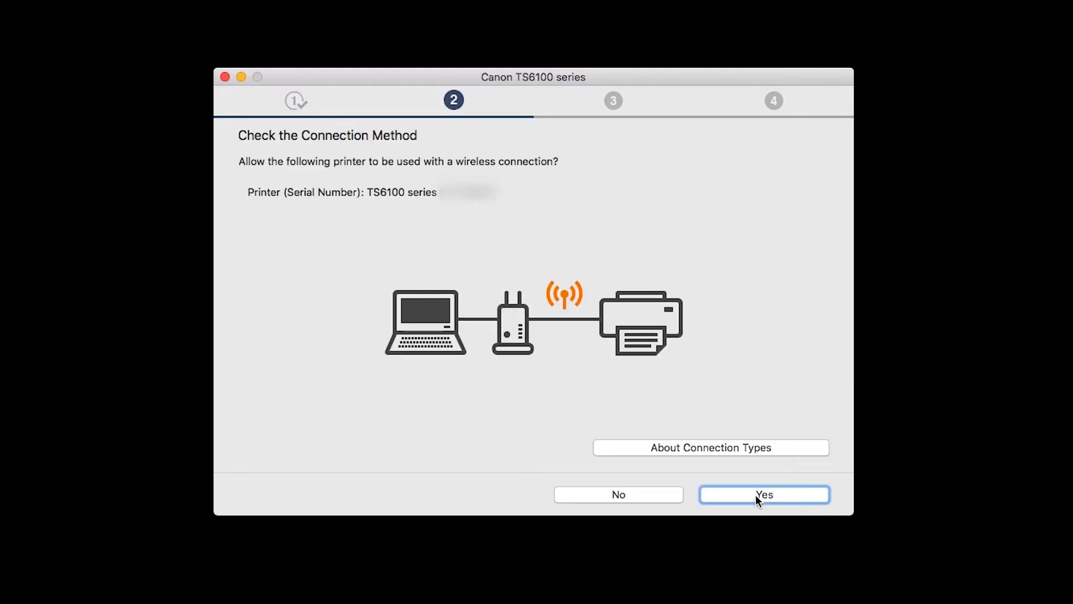
# Confirm the wireless connection method and allow keychain access to the network key.
pyautogui.click(764, 494)
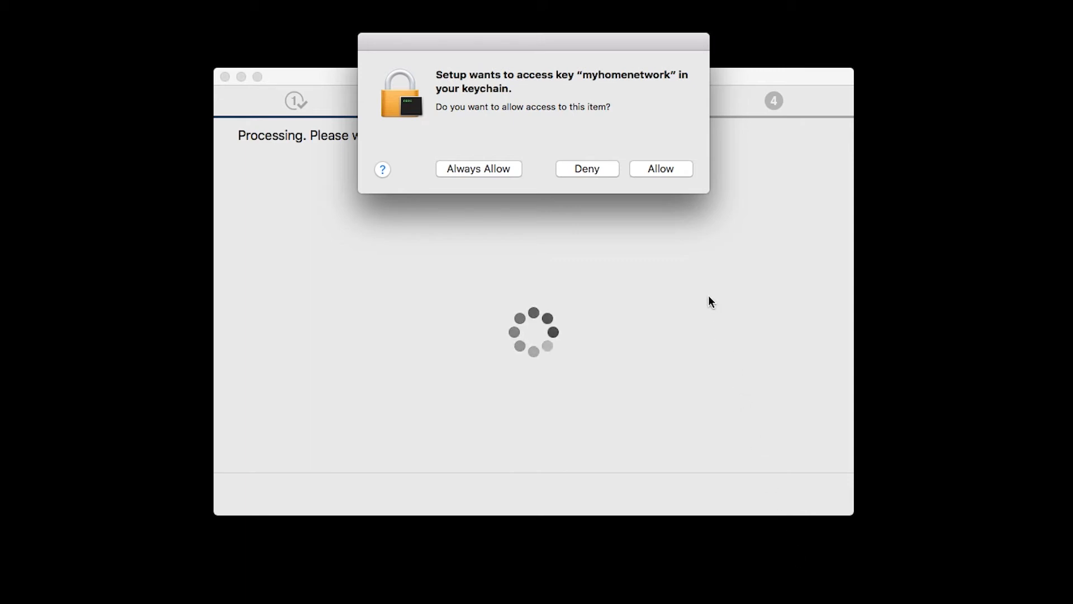
pyautogui.click(659, 168)
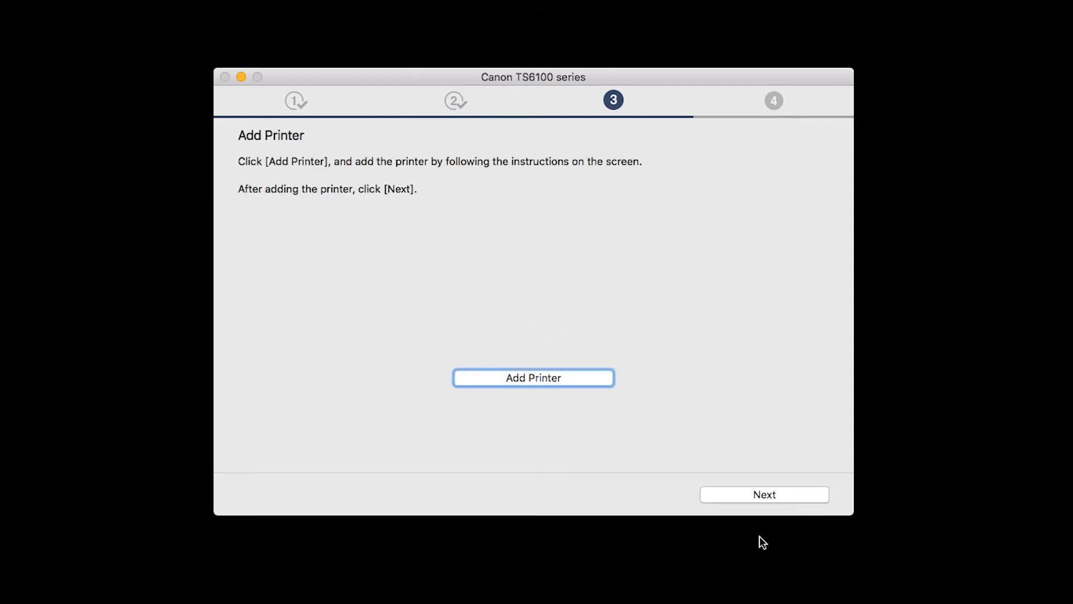
# Add Canon TS6100 series from the Default printer list using Secure AirPrint.
pyautogui.click(533, 378)
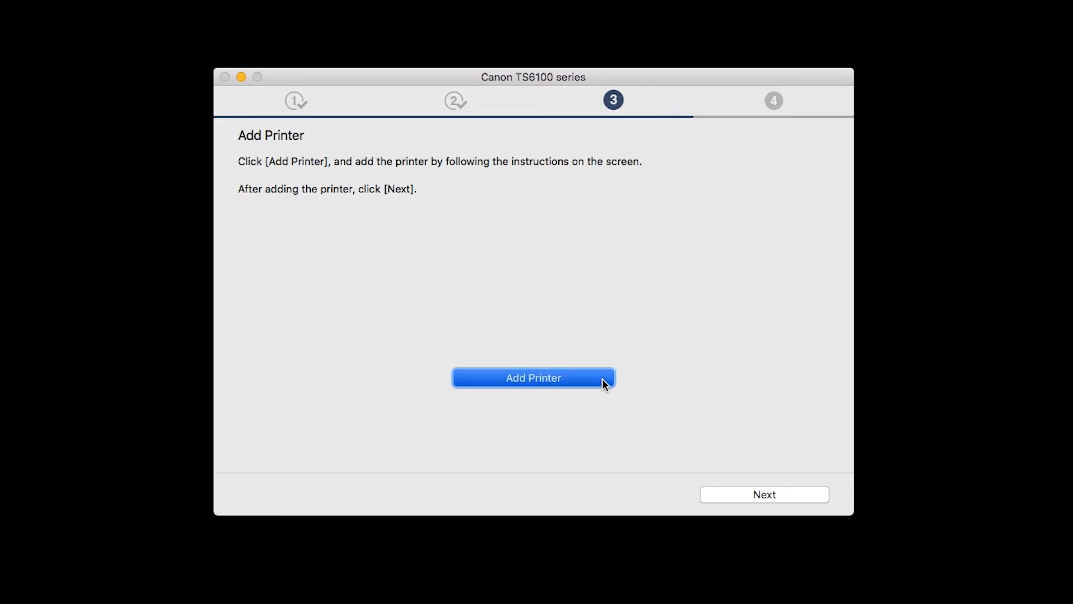
pyautogui.click(533, 378)
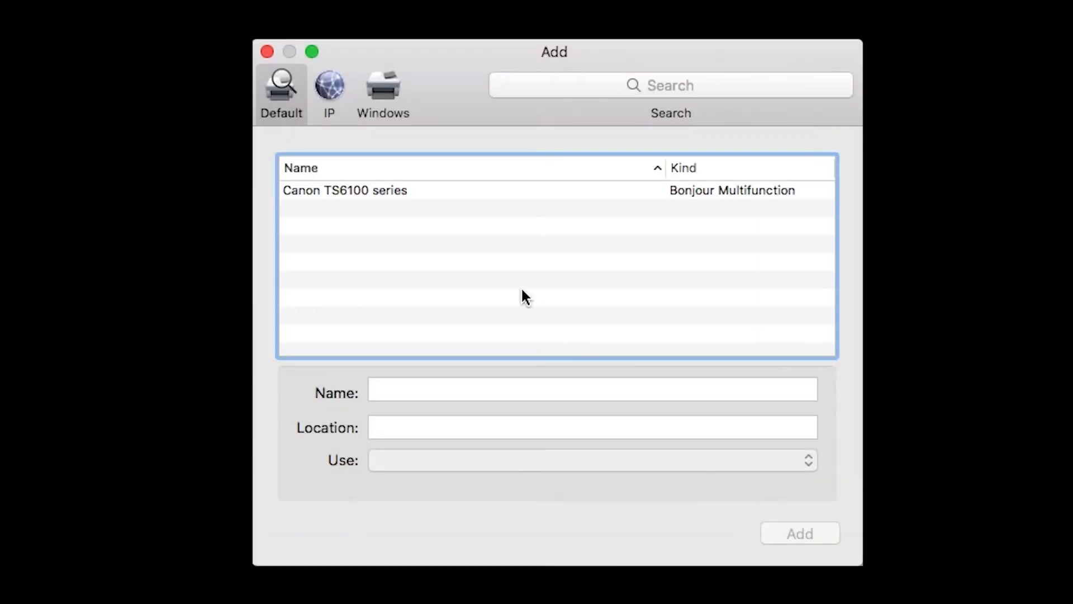
pyautogui.click(345, 190)
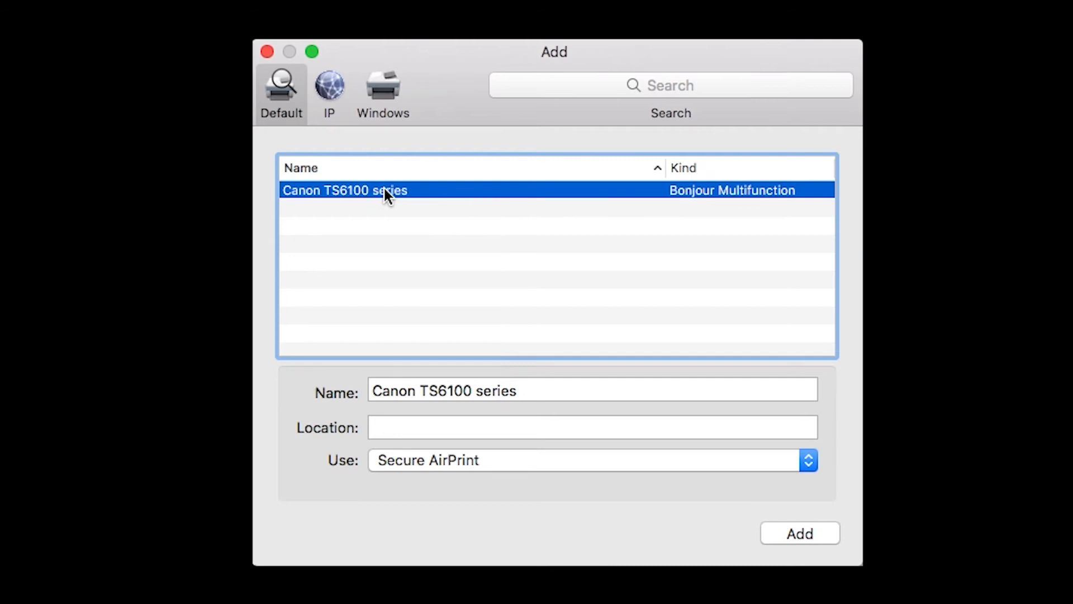
pyautogui.moveTo(521, 296)
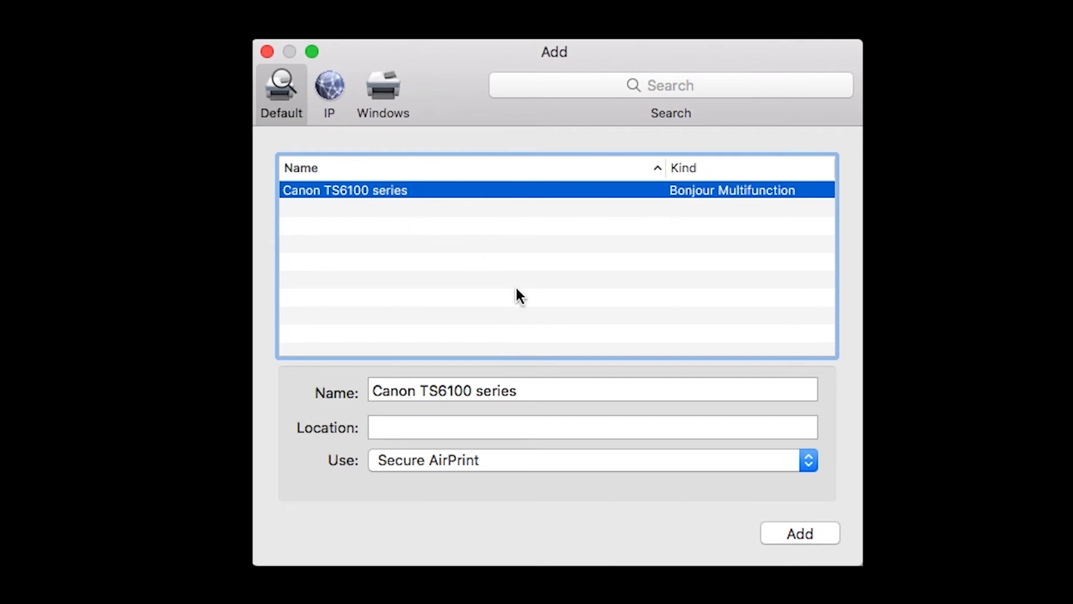
pyautogui.click(800, 533)
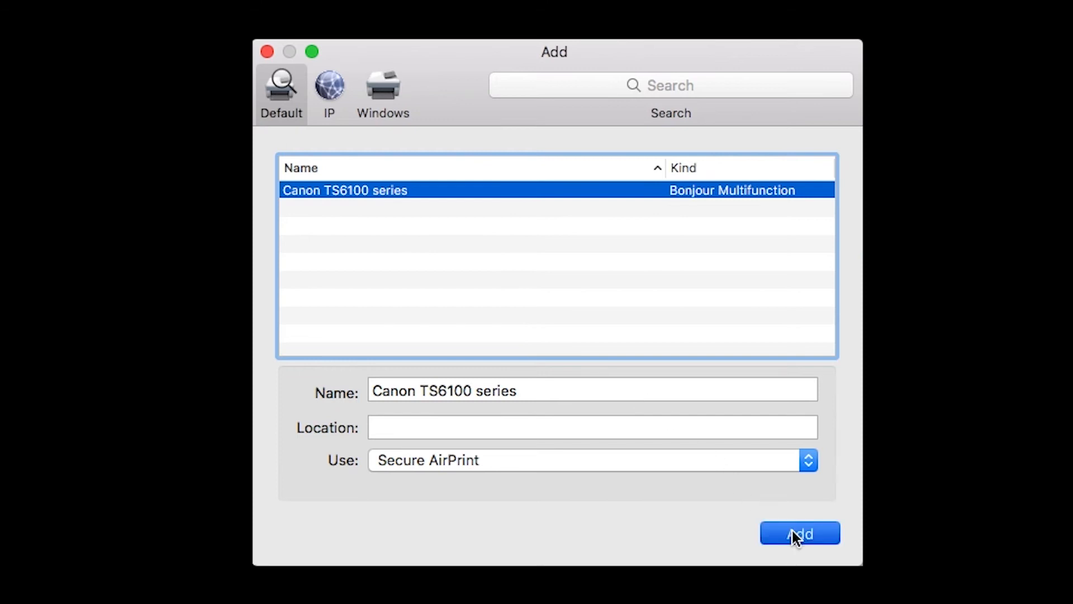
pyautogui.click(800, 533)
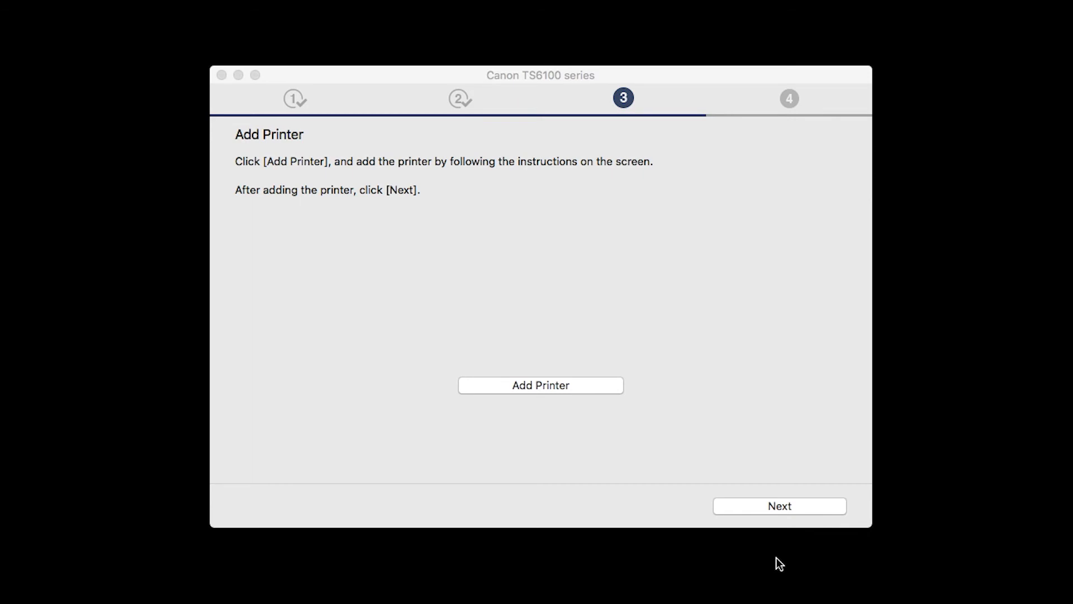
# Continue past Add Printer, print head alignment and test print without printing.
pyautogui.click(779, 506)
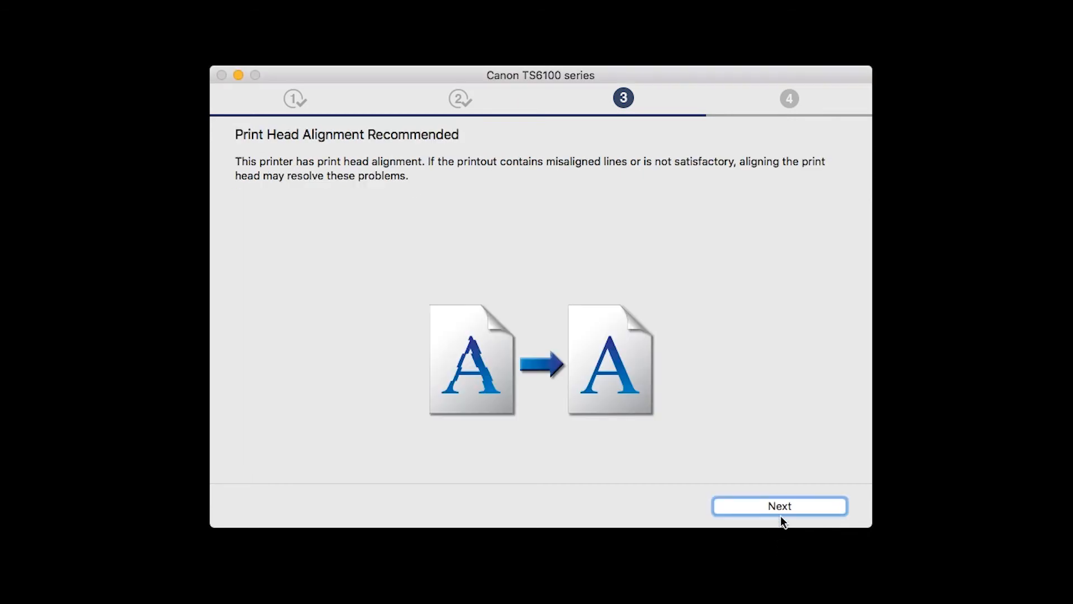
pyautogui.moveTo(789, 559)
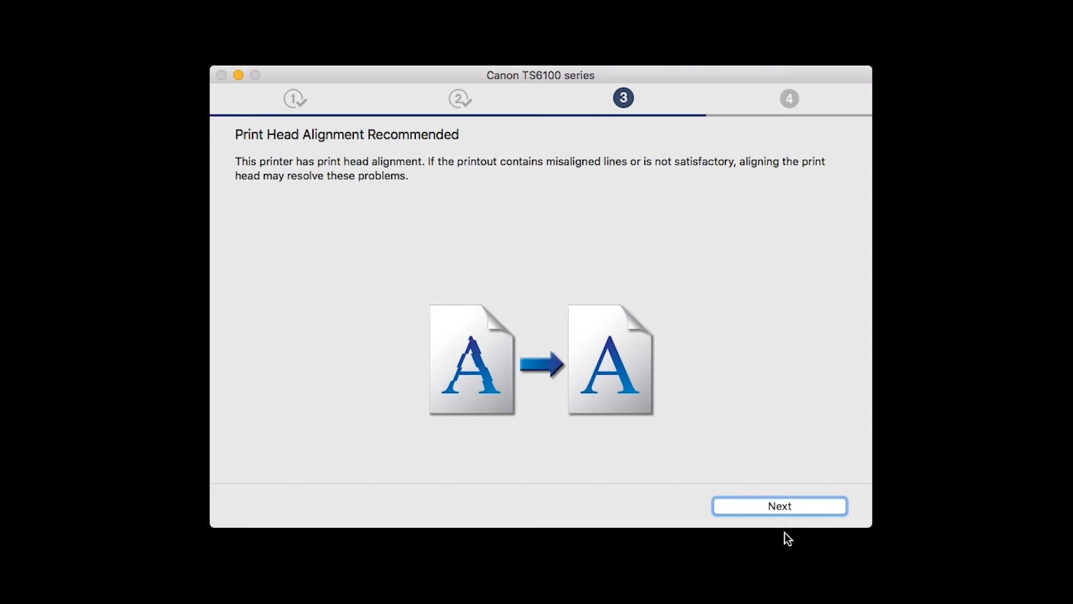
pyautogui.click(778, 506)
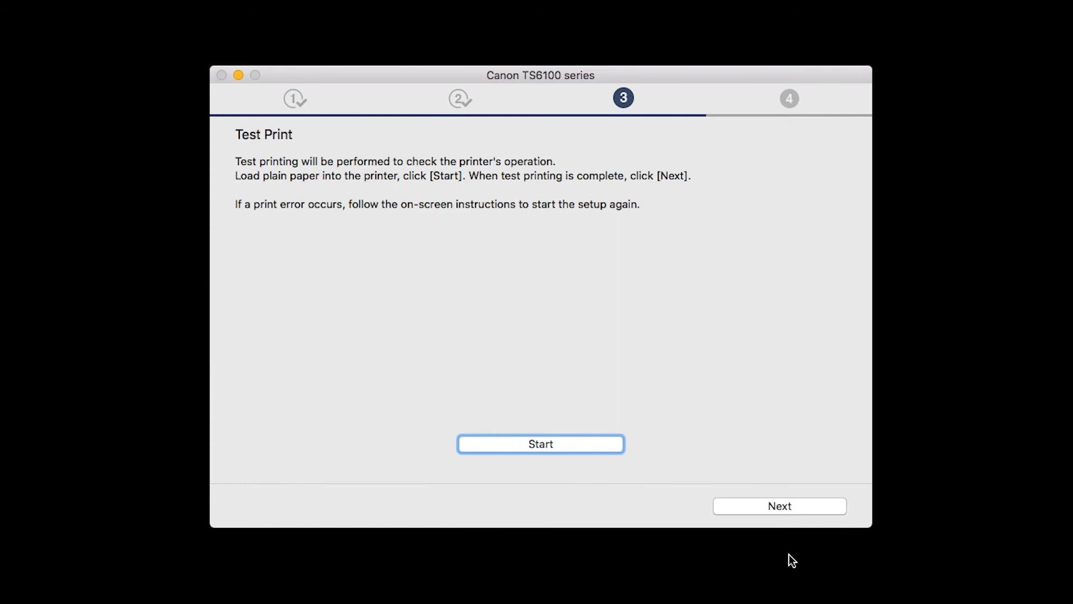
pyautogui.moveTo(783, 563)
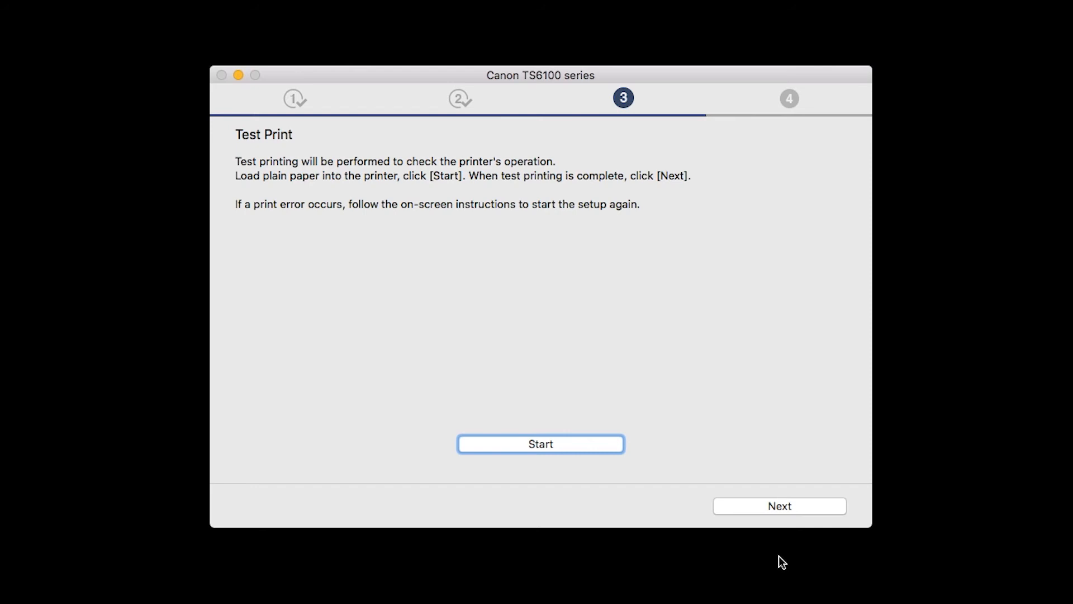
pyautogui.moveTo(785, 515)
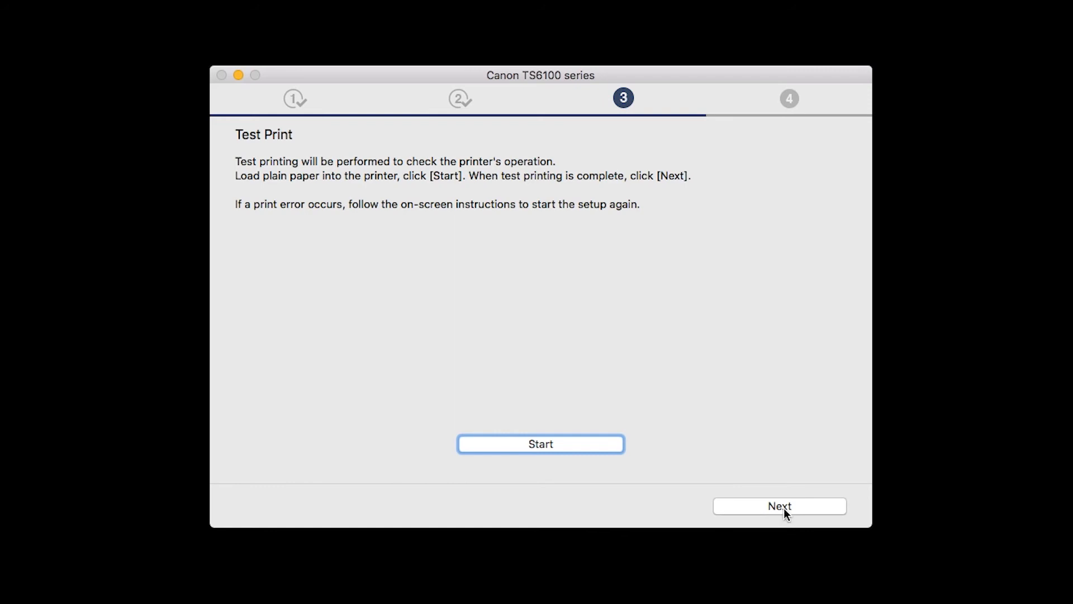
pyautogui.click(779, 506)
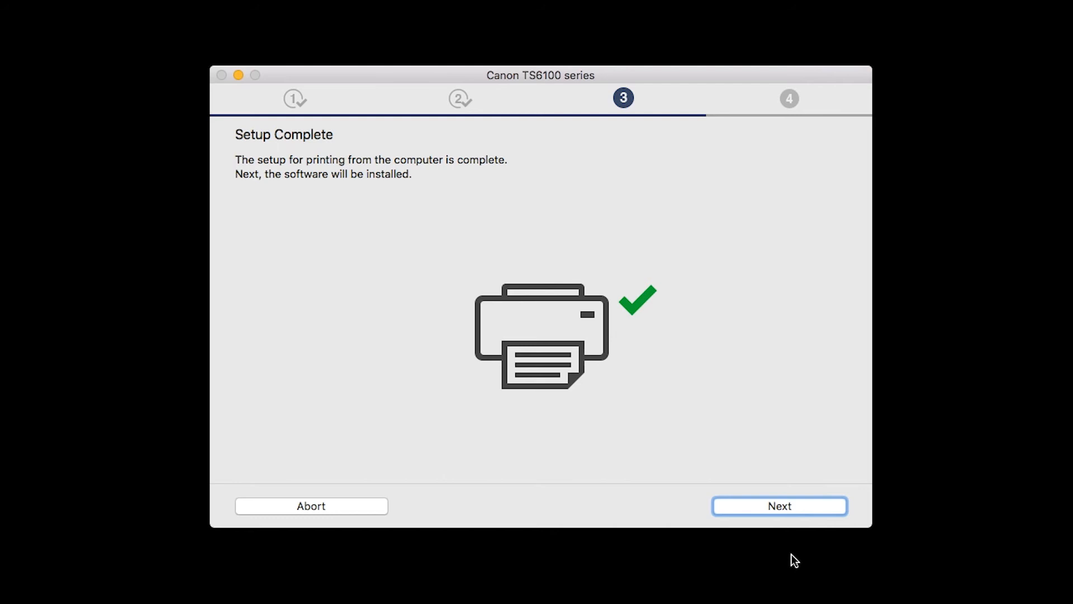
# Select IJ Scan Utility, User's Manual, My Image Garden and Quick Menu, then install them.
pyautogui.click(778, 506)
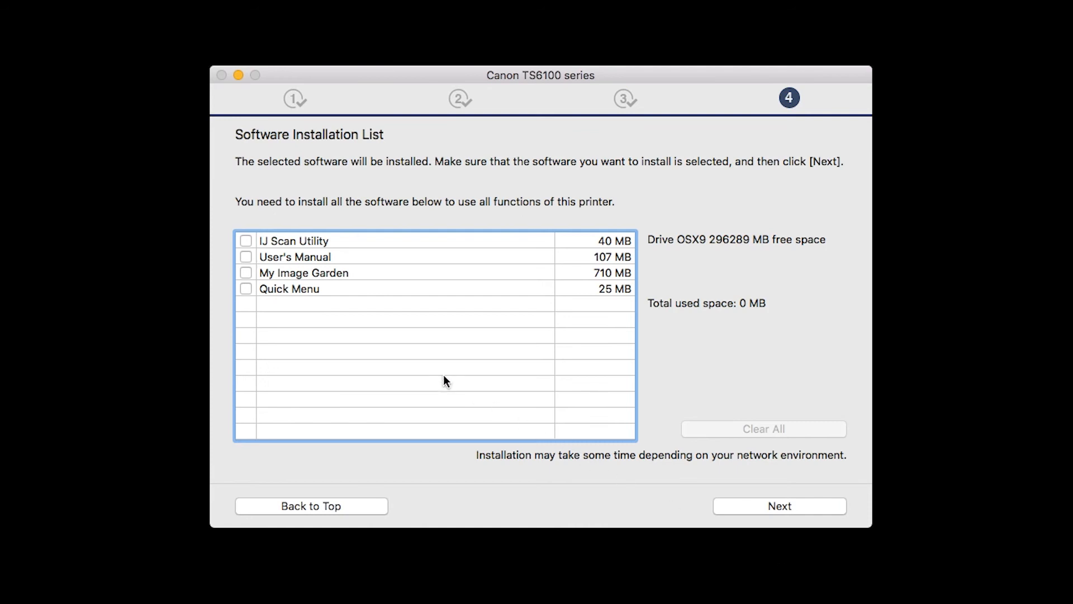
pyautogui.click(246, 240)
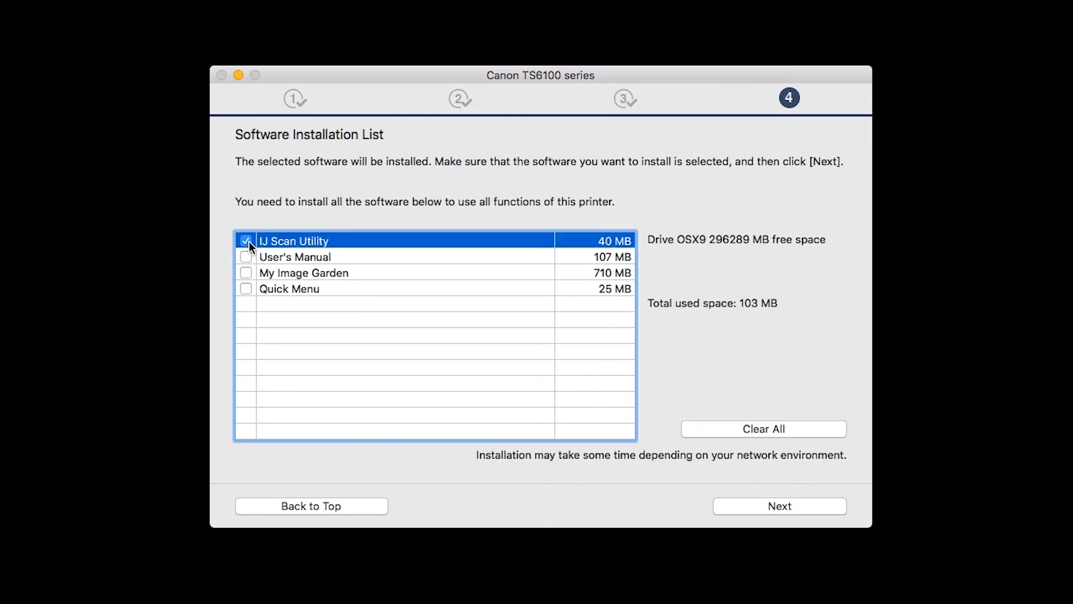
pyautogui.click(246, 256)
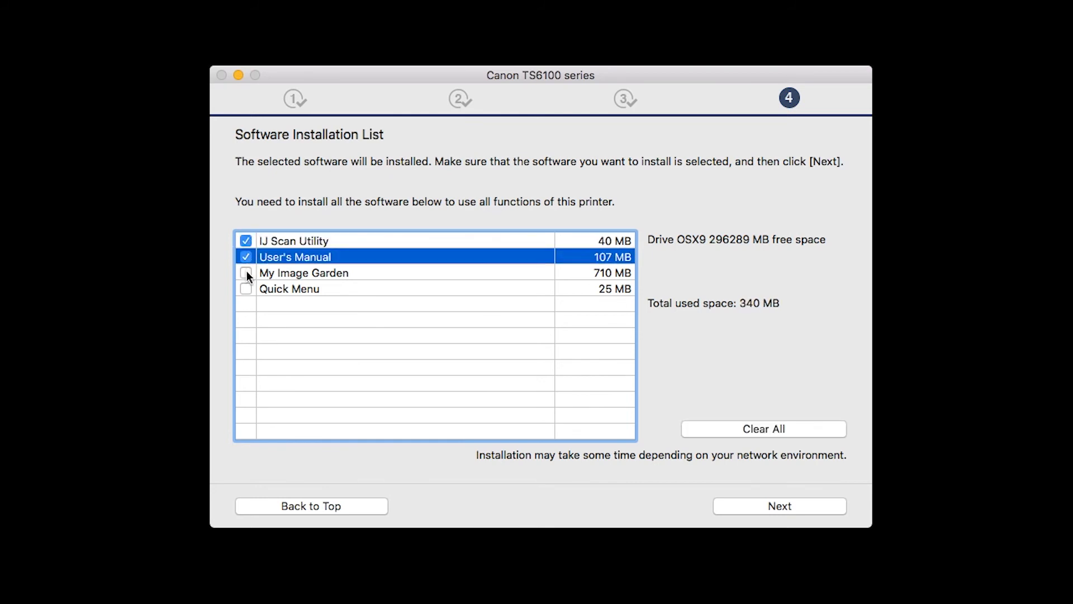
pyautogui.click(246, 288)
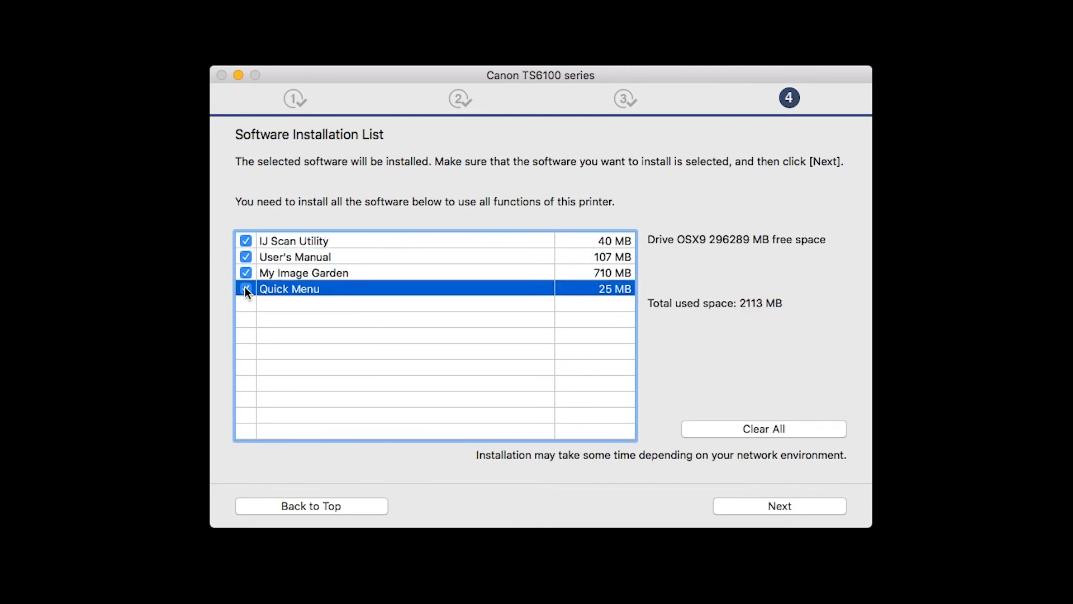
pyautogui.click(246, 288)
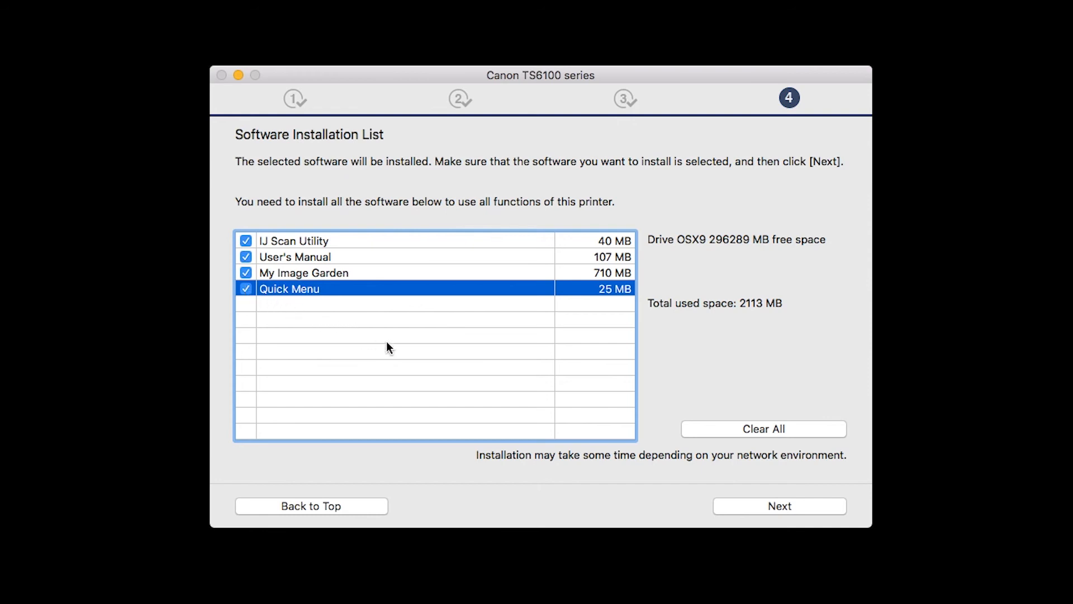
pyautogui.click(778, 505)
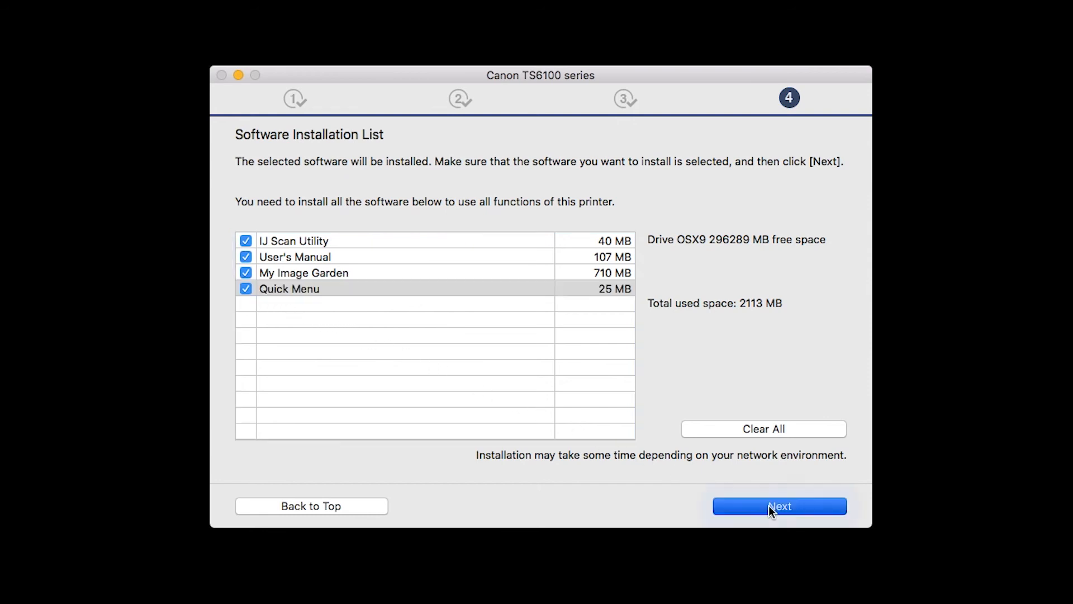
pyautogui.click(779, 505)
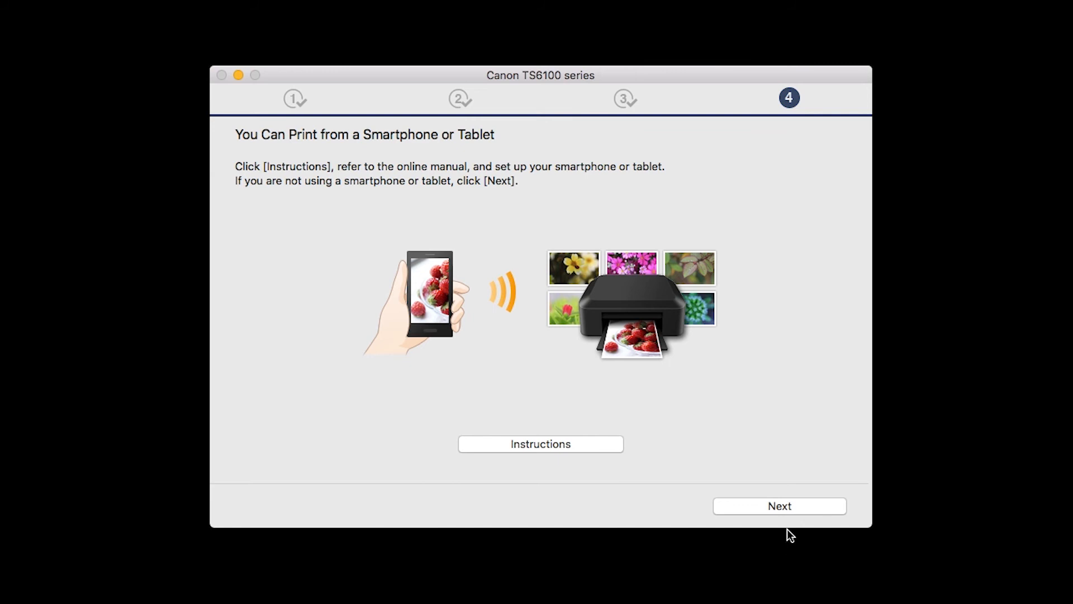
# Skip smartphone printing setup and user registration.
pyautogui.click(778, 506)
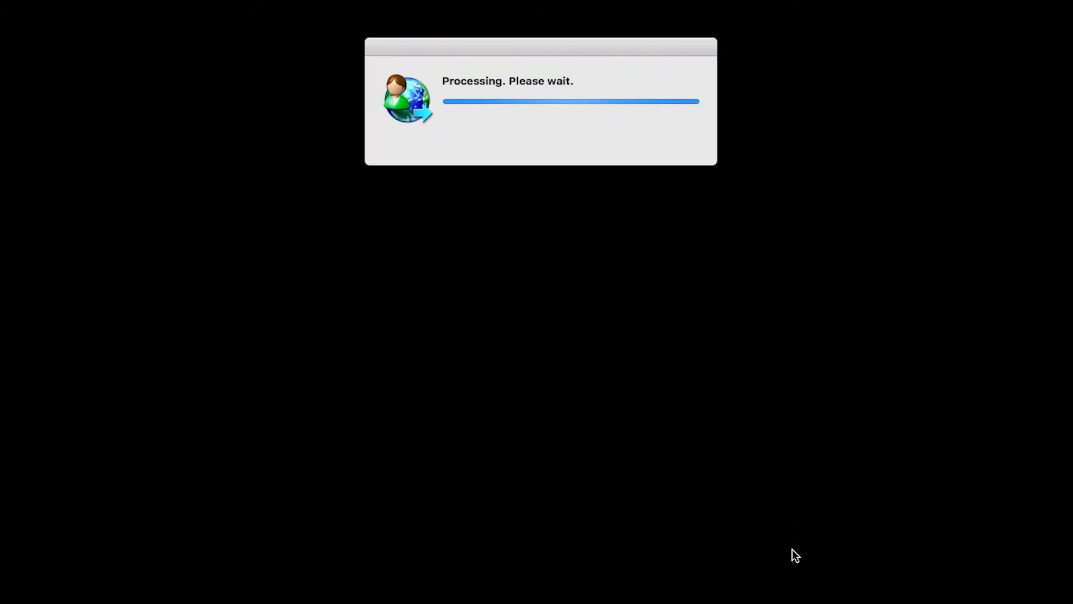
pyautogui.moveTo(795, 571)
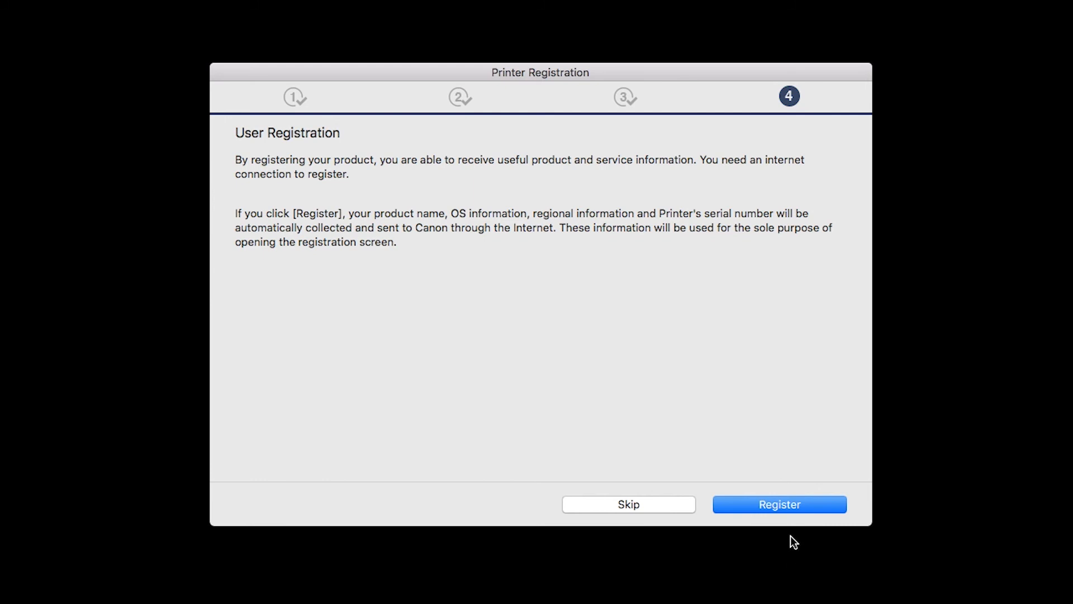
pyautogui.click(778, 504)
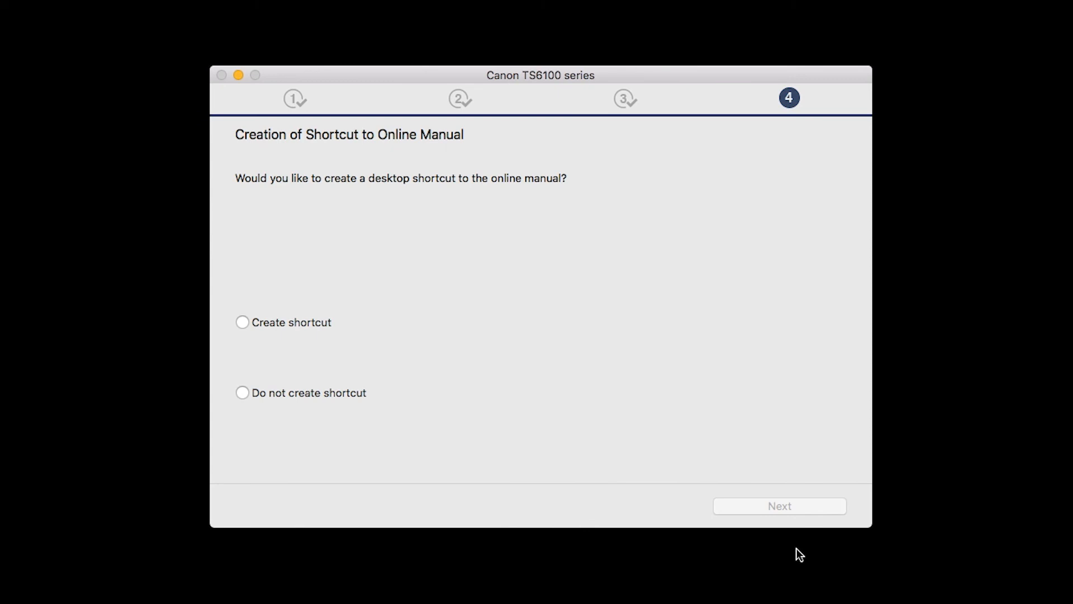
pyautogui.moveTo(330, 332)
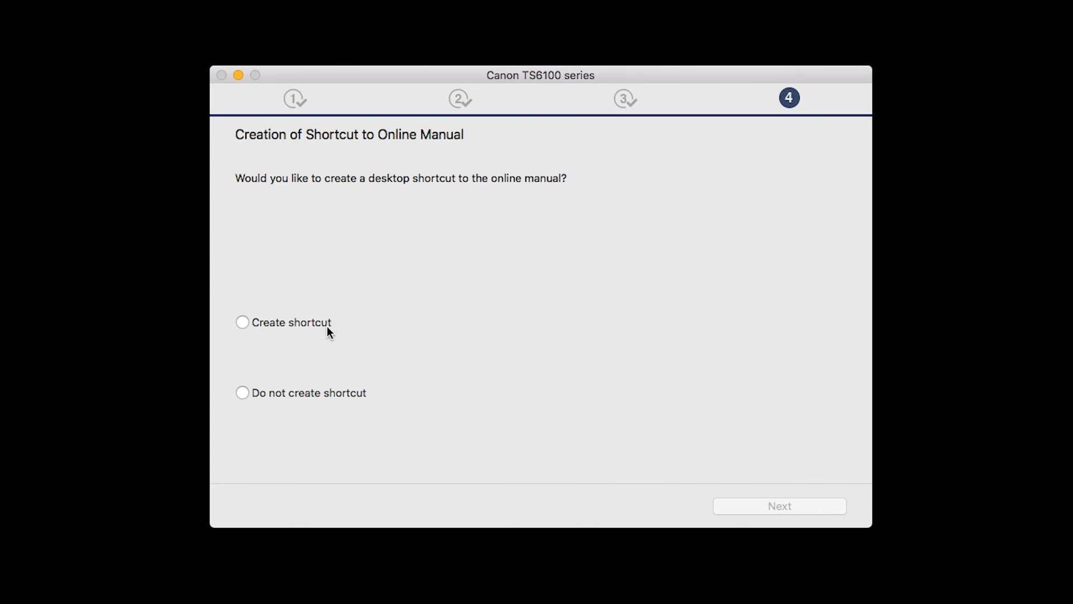
# Choose to create a desktop shortcut to the online manual and finish installation.
pyautogui.click(242, 323)
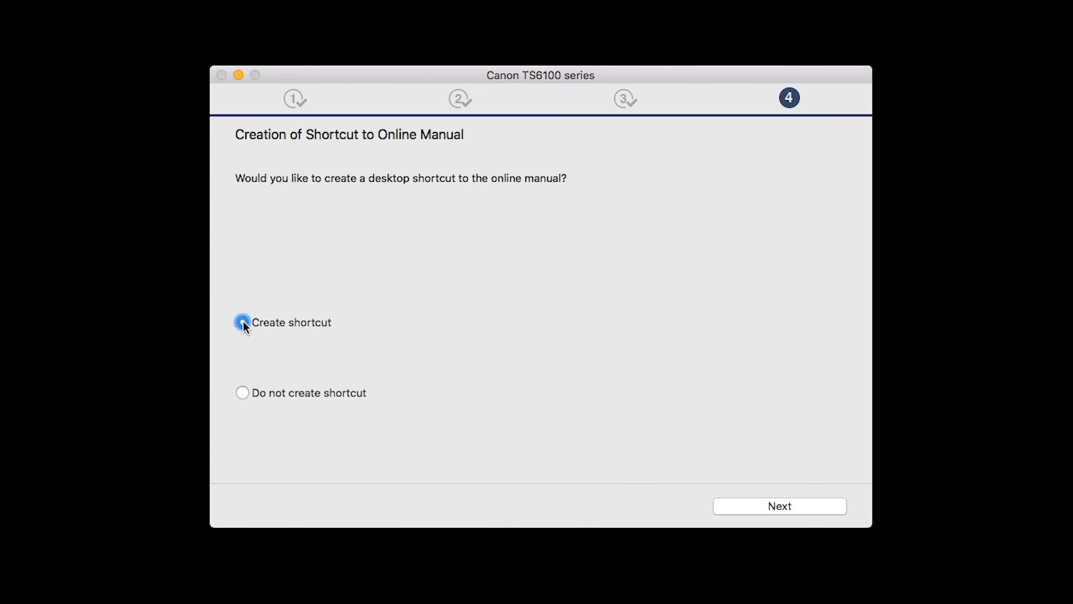
pyautogui.click(242, 322)
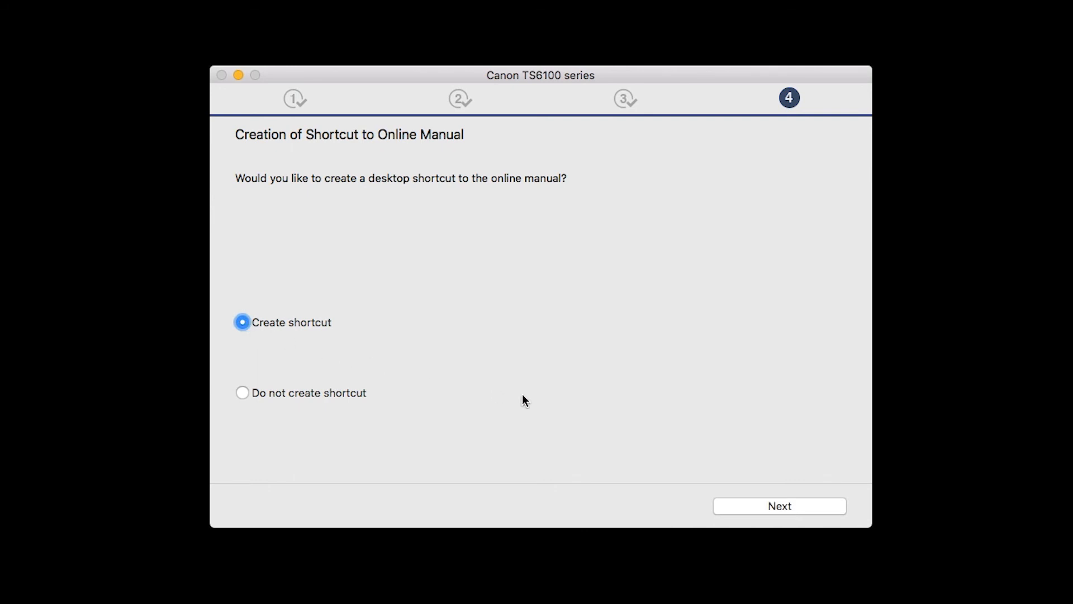
pyautogui.click(779, 505)
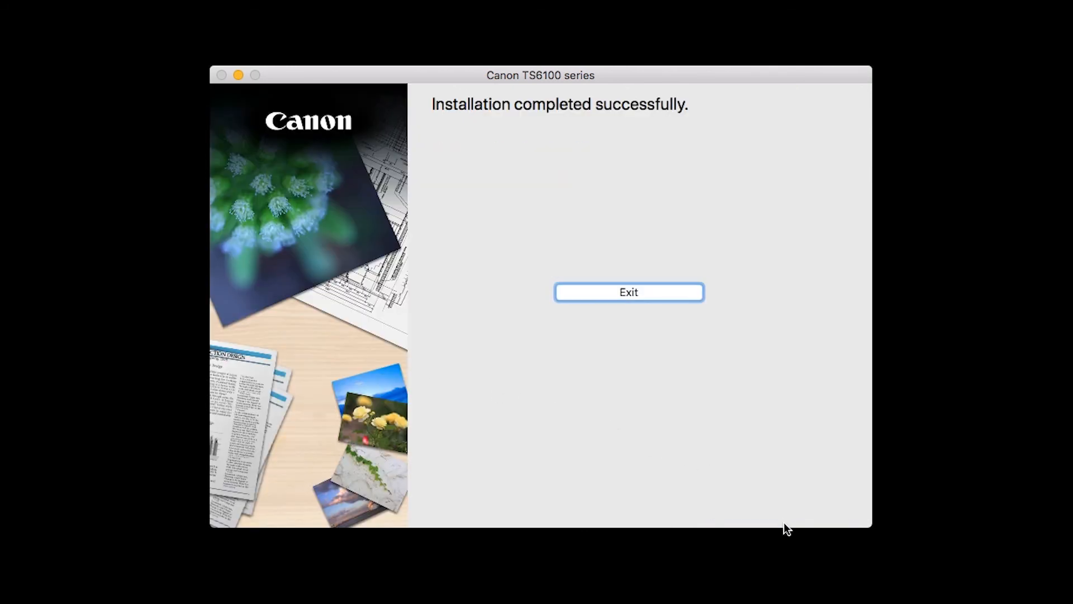
pyautogui.moveTo(796, 565)
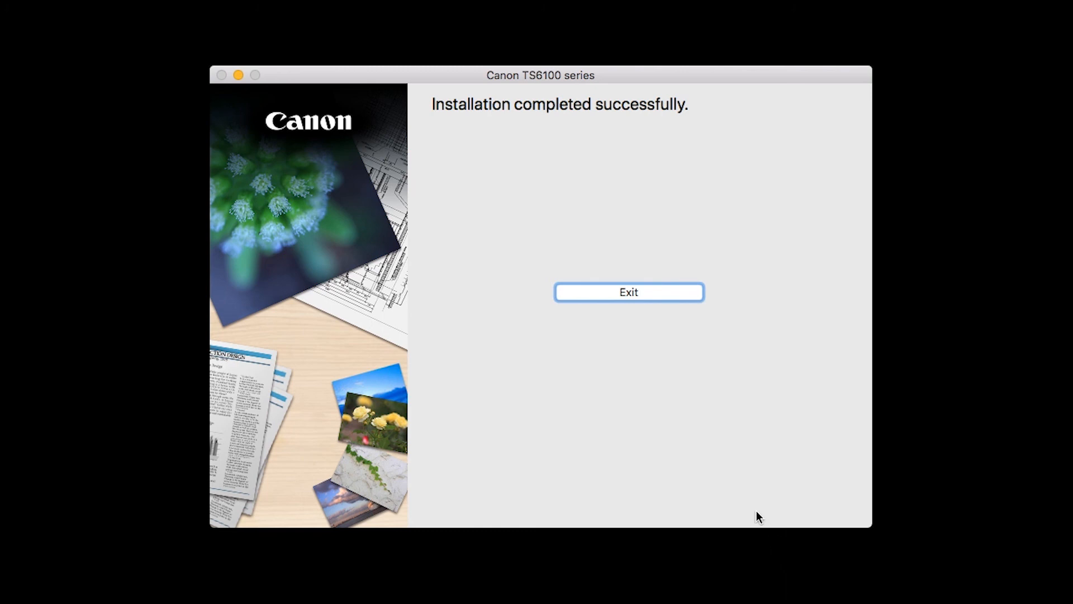
pyautogui.moveTo(652, 298)
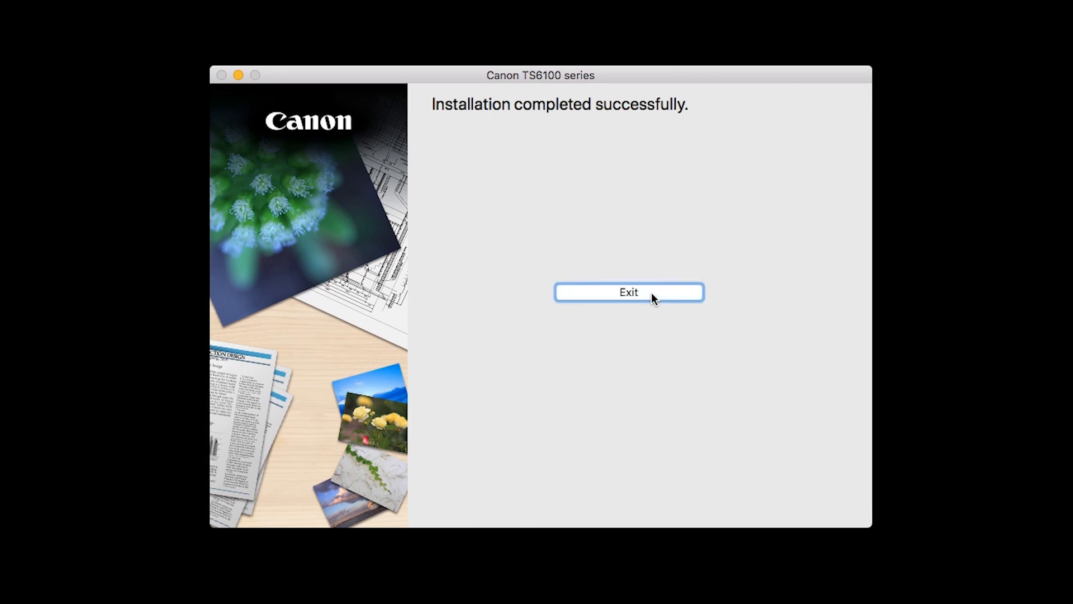